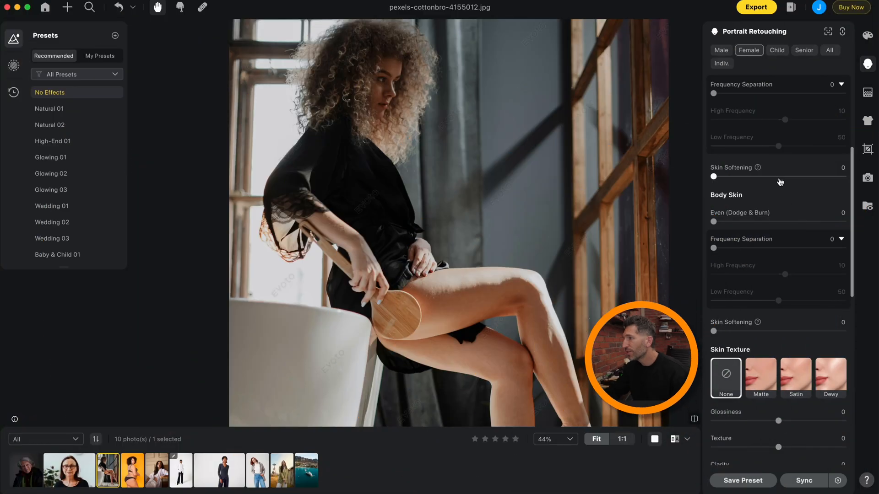
- Raise Body Skin Even (Dodge & Burn) to 89 on the curly-haired woman's portrait
scroll(up, 3)
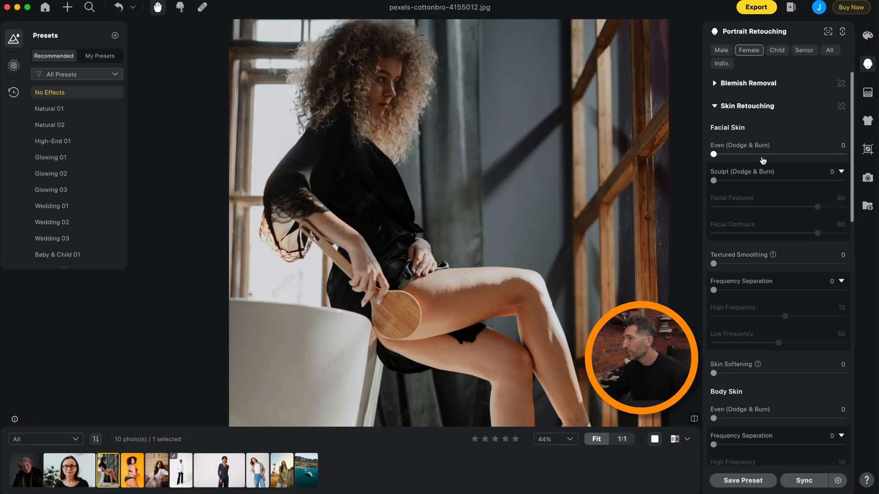
scroll(down, 3)
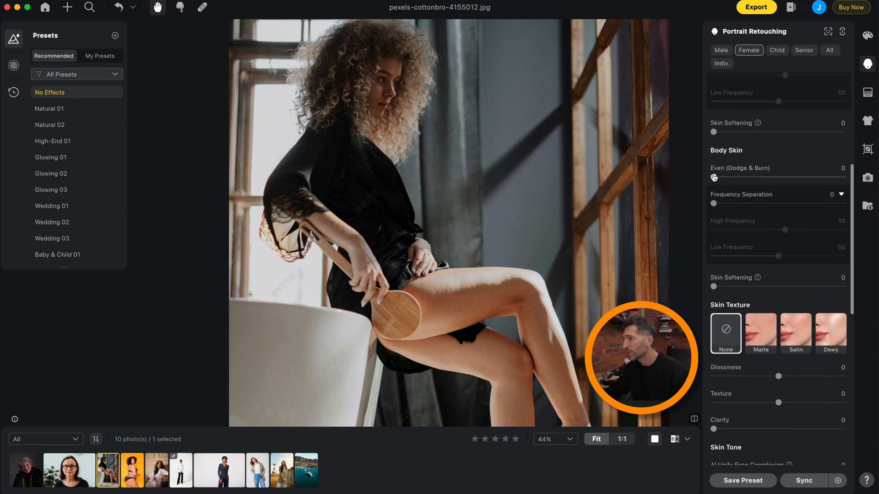
scroll(down, 3)
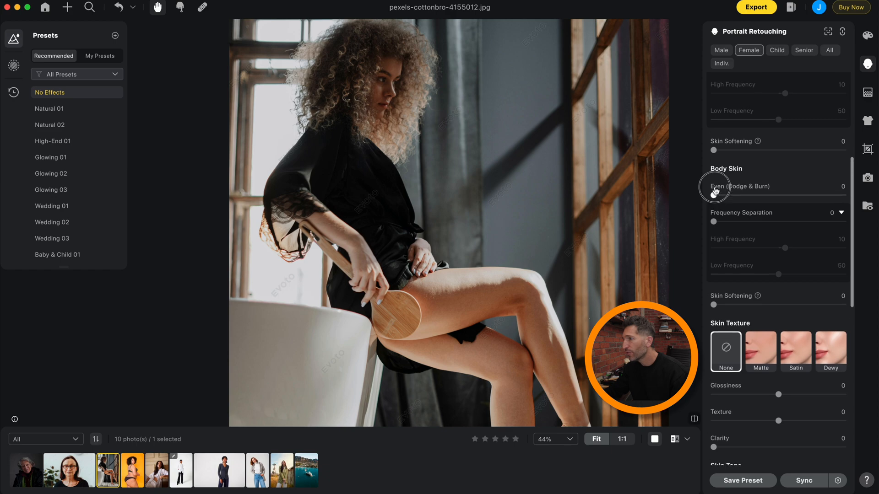
scroll(down, 3)
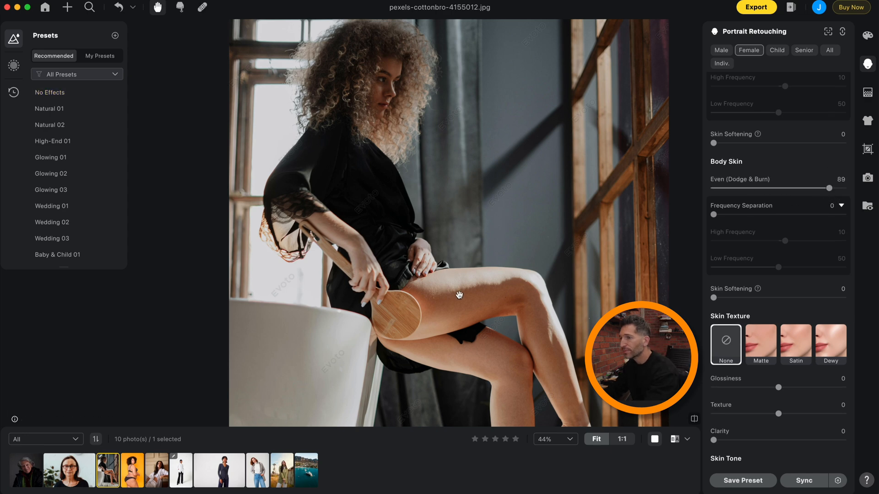
scroll(up, 3)
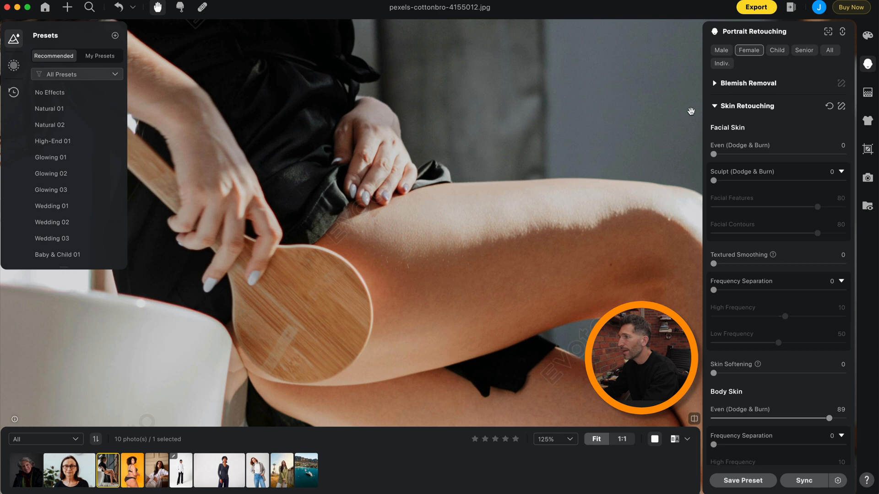
- Set Body Blemishes to 54 and compare the retouched thigh with the original
click(748, 83)
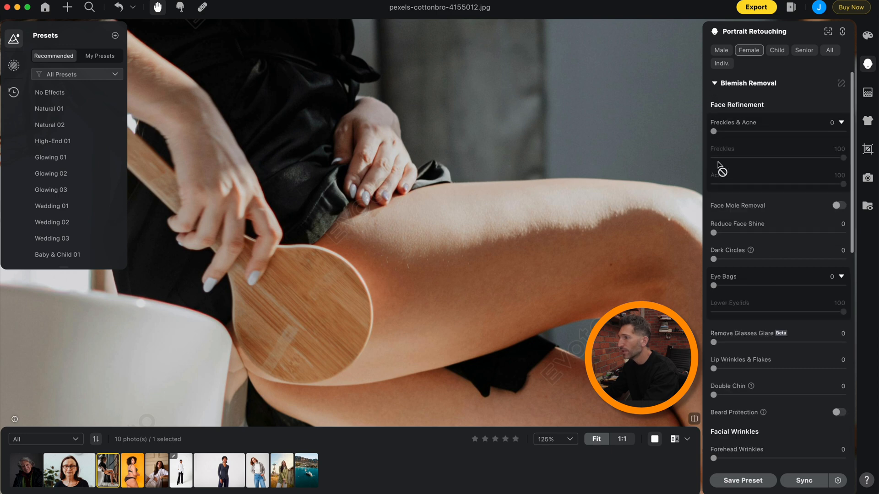
scroll(down, 3)
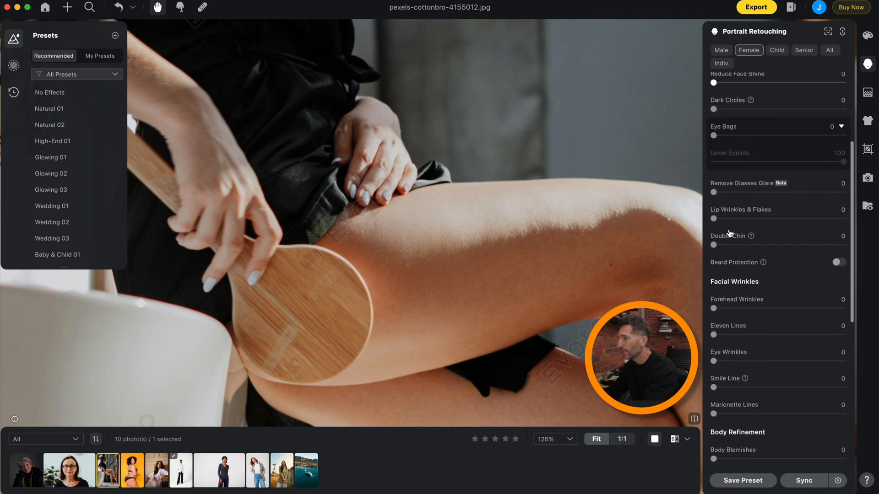
scroll(down, 3)
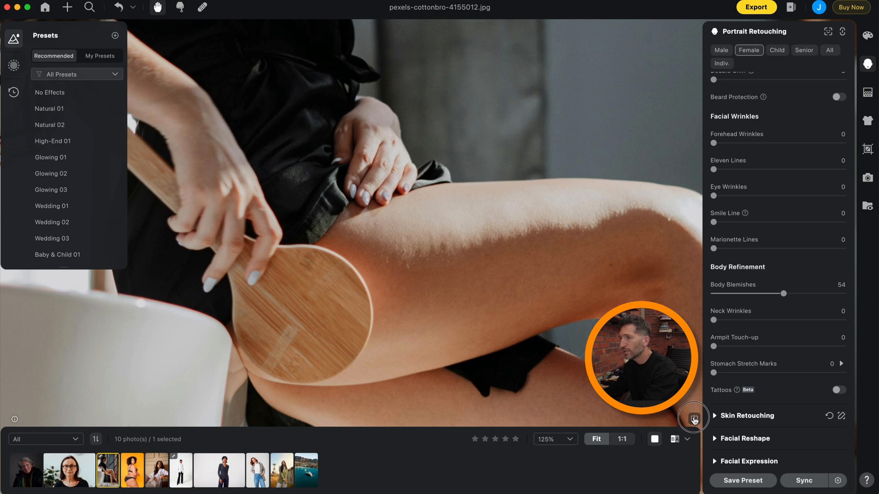
click(694, 419)
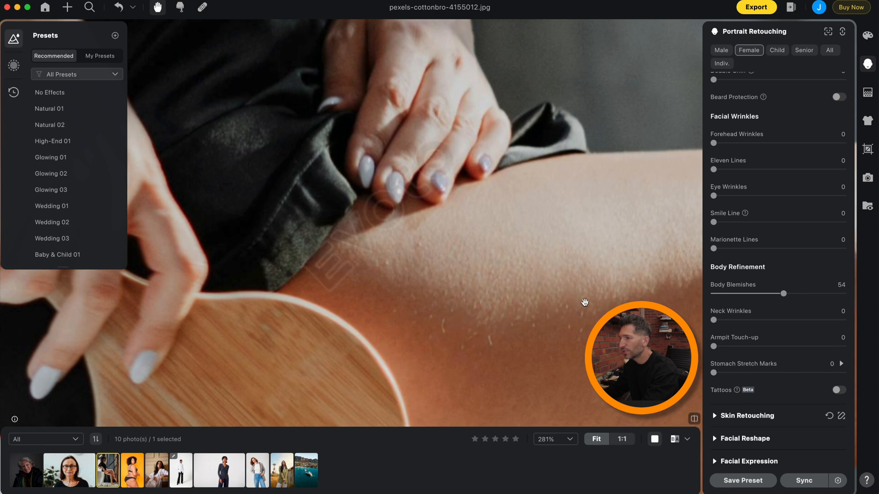
mouse_move(582, 299)
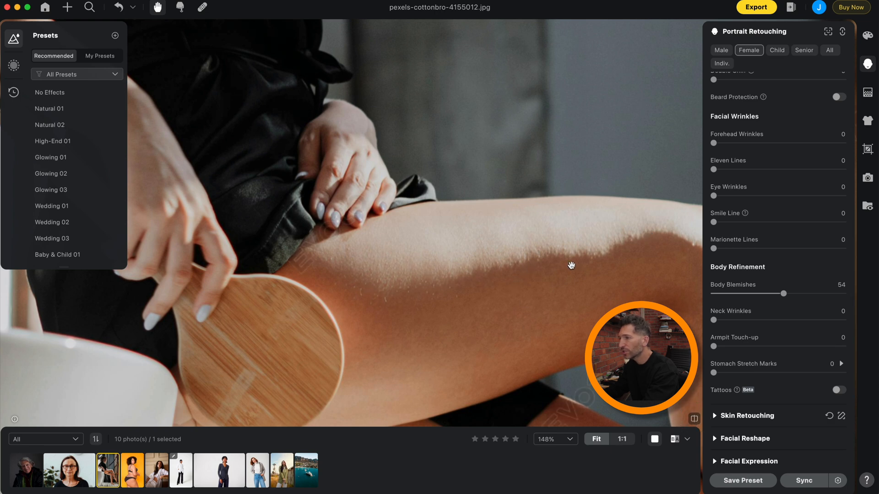
mouse_move(730, 232)
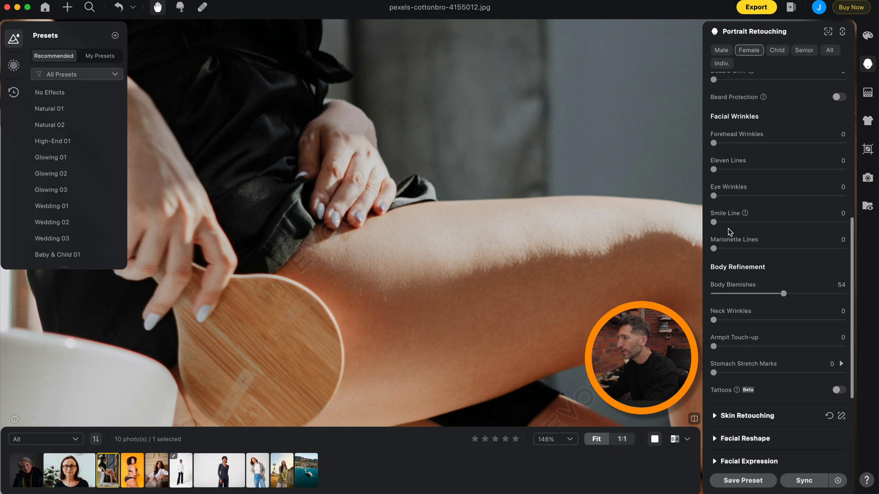
- Set Body Skin Frequency Separation to 33, then load the yellow-backdrop body photo
scroll(down, 3)
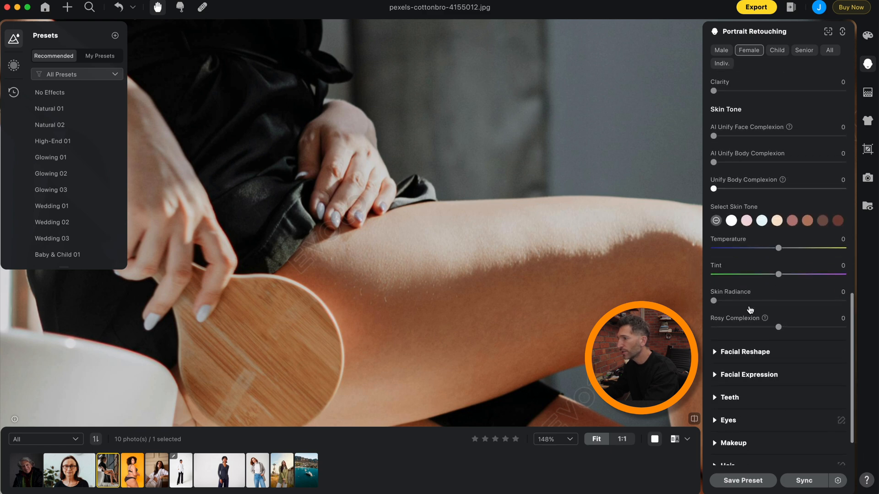
scroll(down, 3)
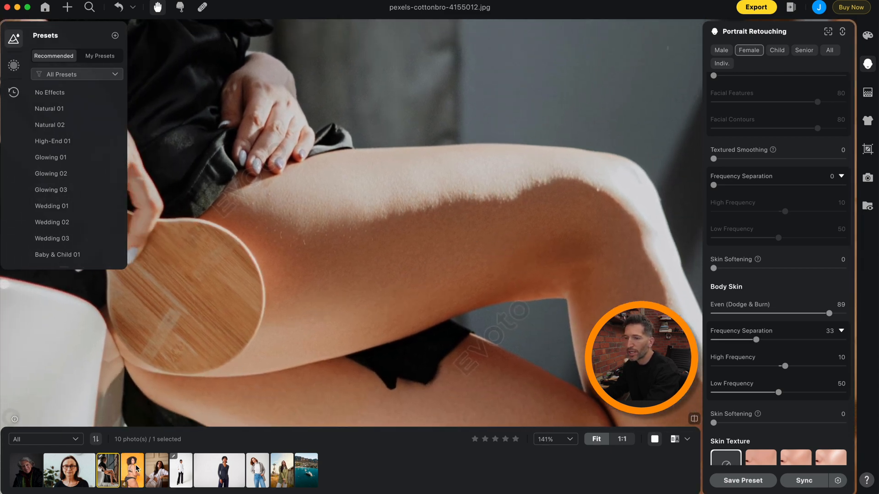
click(132, 469)
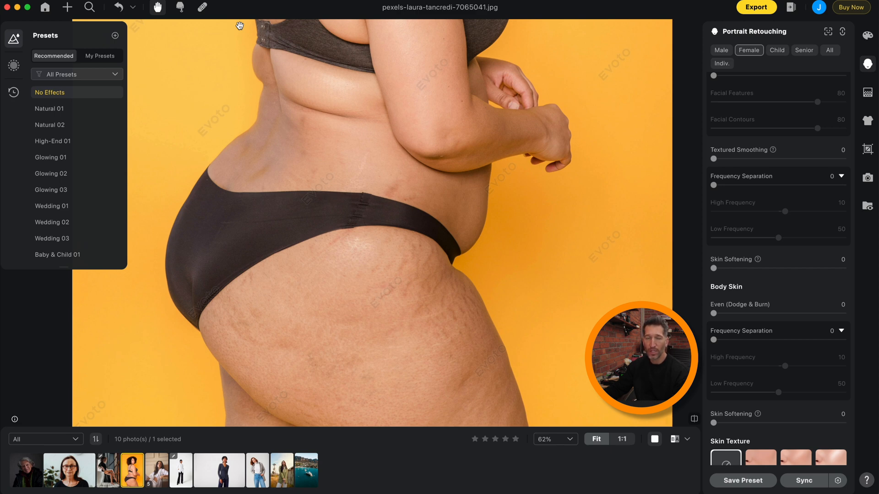
mouse_move(318, 160)
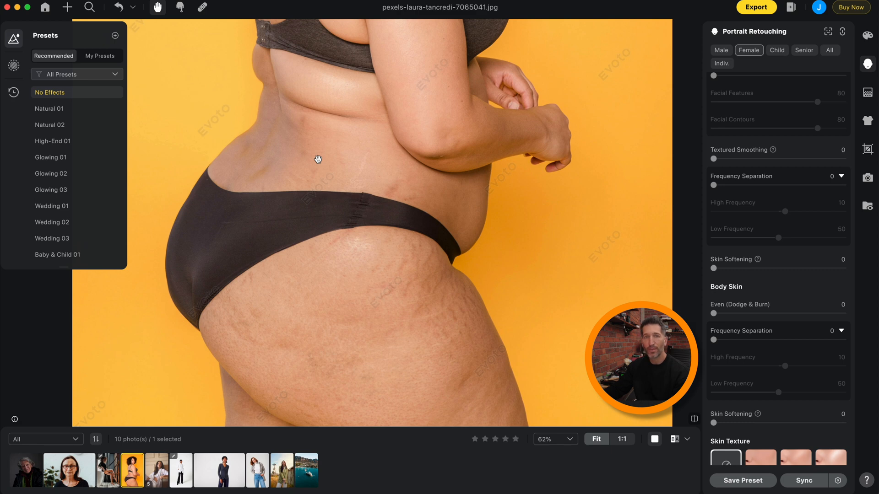
mouse_move(407, 165)
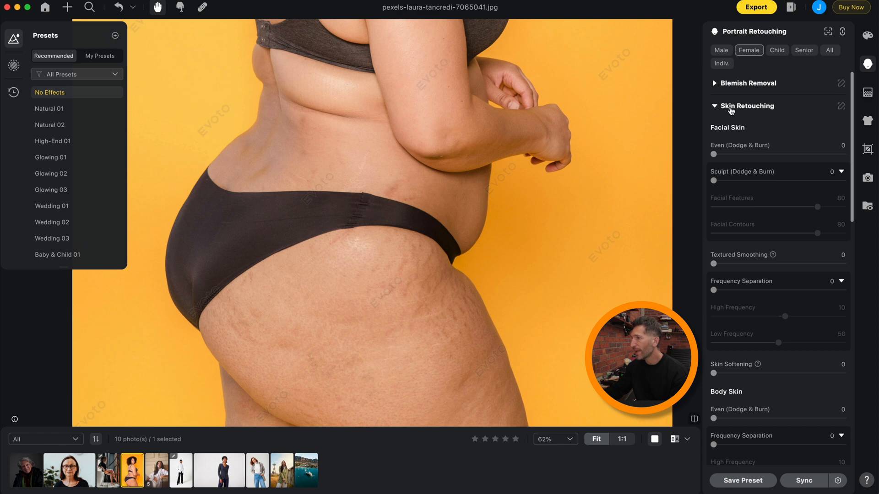
mouse_move(719, 153)
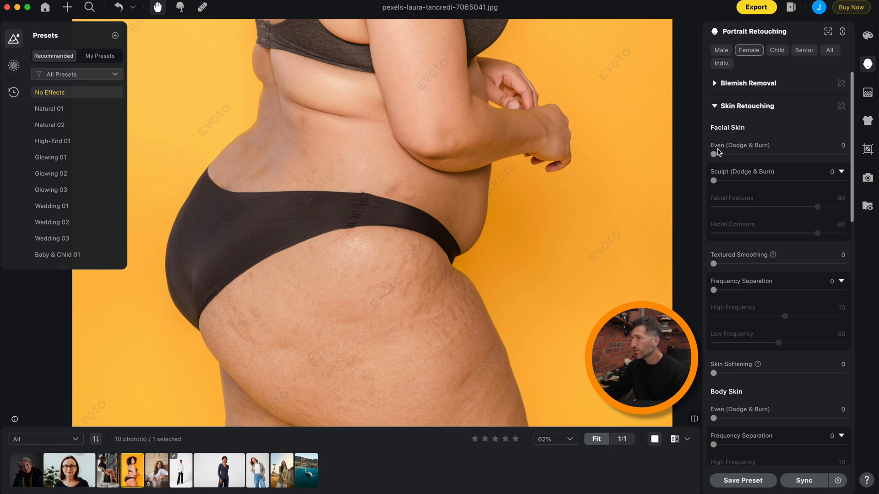
mouse_move(731, 165)
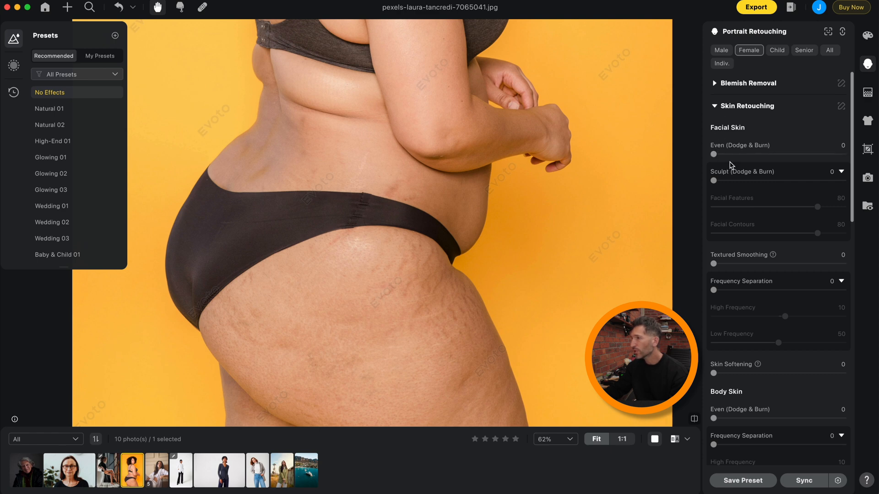
- Set Body Skin Even (Dodge & Burn) to 41, softening her hips and thighs
scroll(down, 3)
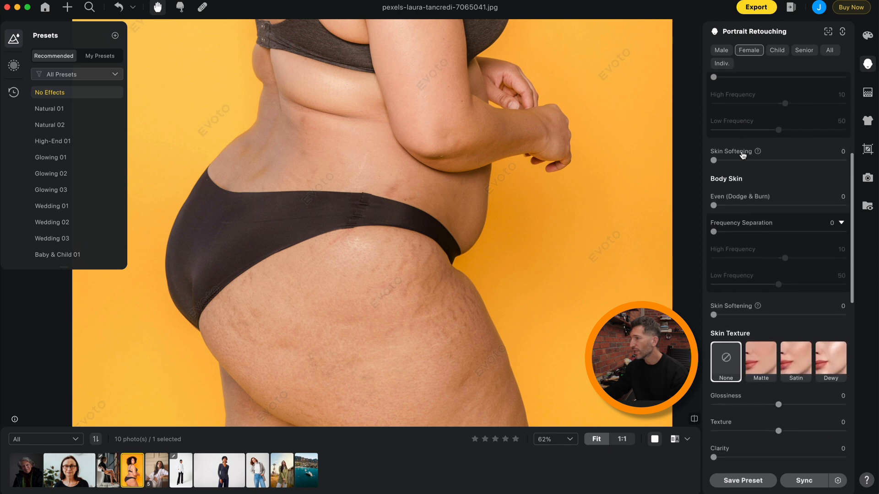
scroll(down, 3)
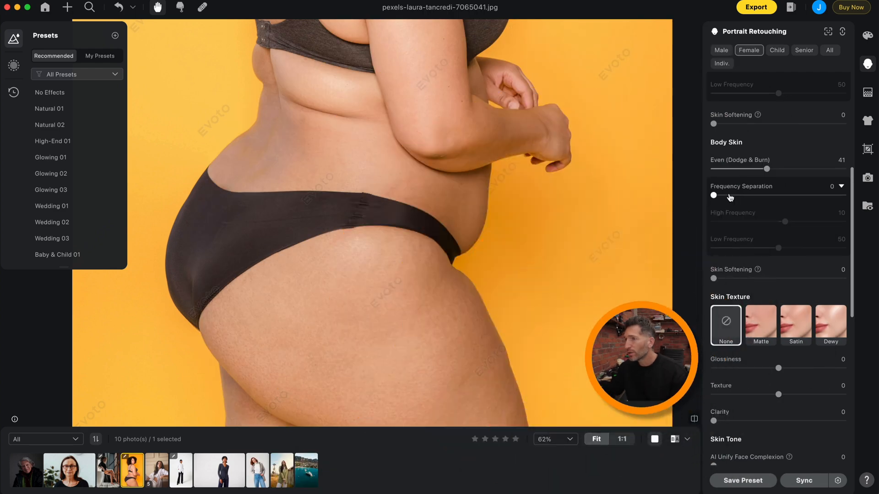
scroll(down, 3)
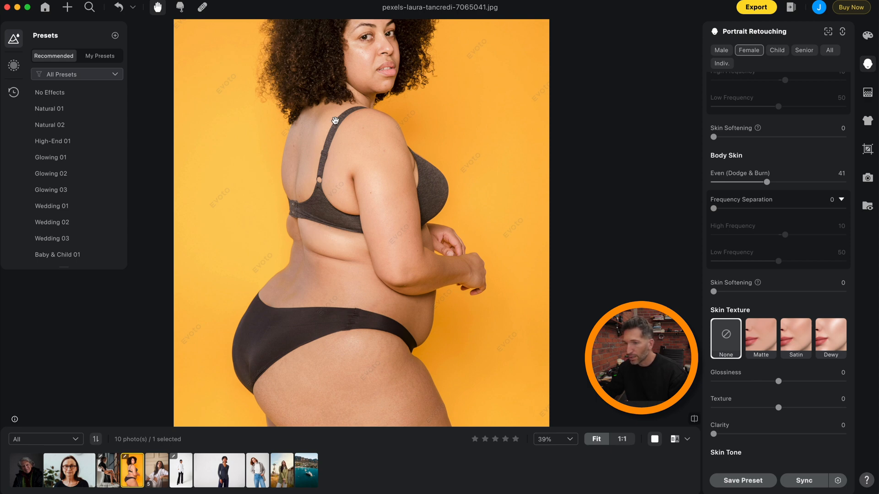
- Open the older woman's glasses portrait from the filmstrip
click(68, 469)
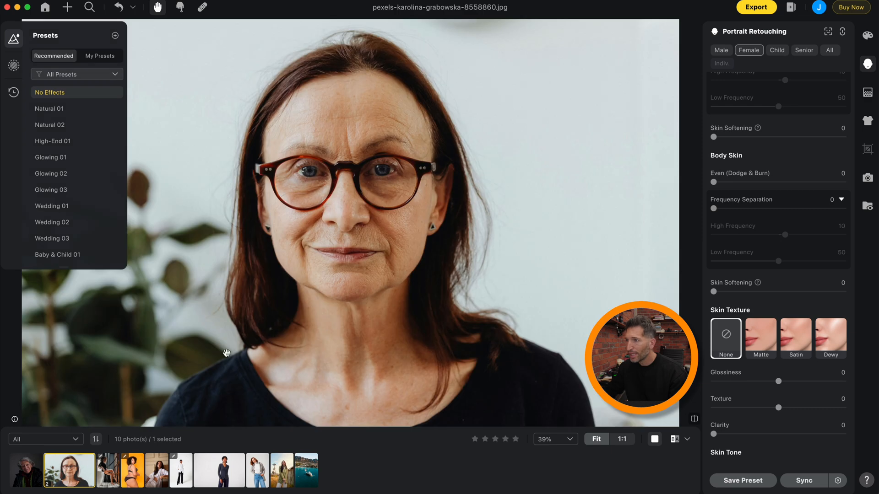
mouse_move(375, 207)
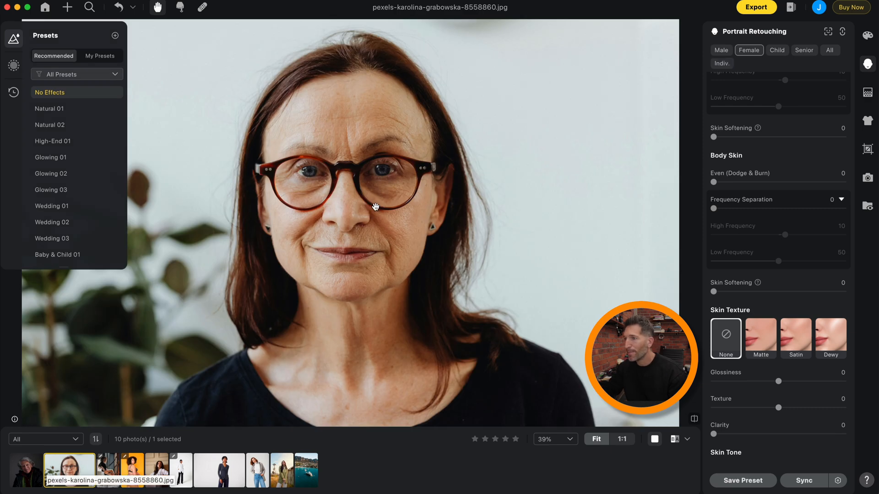
mouse_move(362, 223)
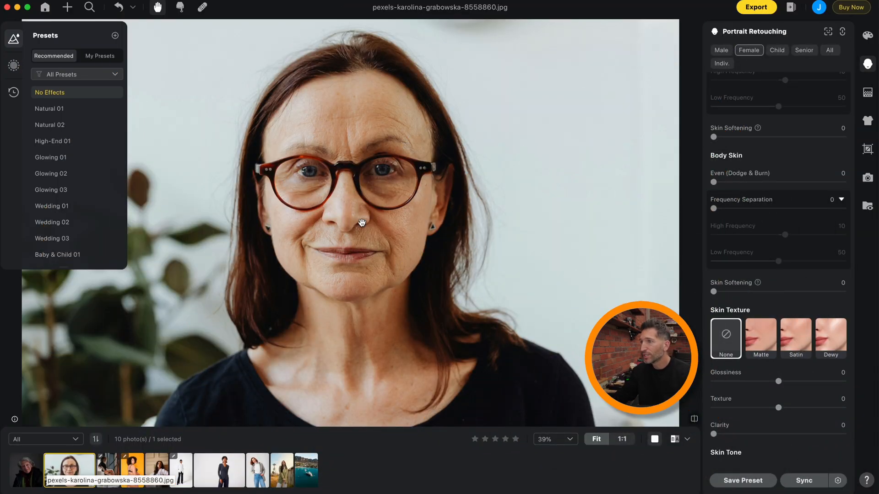
mouse_move(411, 276)
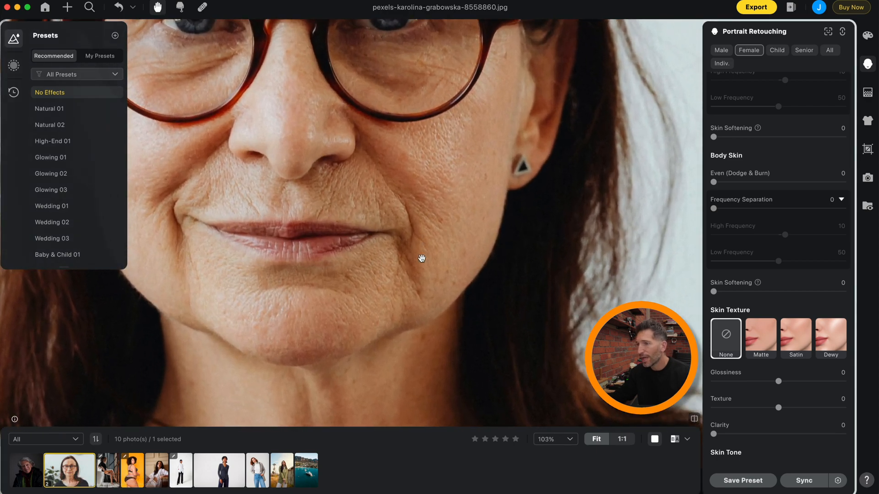
mouse_move(390, 253)
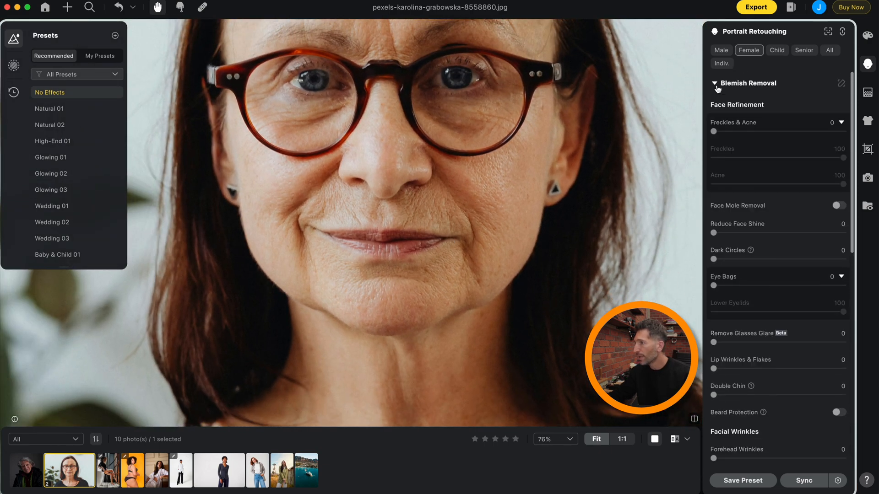
- Lower Marionette Lines from 95 to 54 and set Eleven Lines to 34
scroll(down, 3)
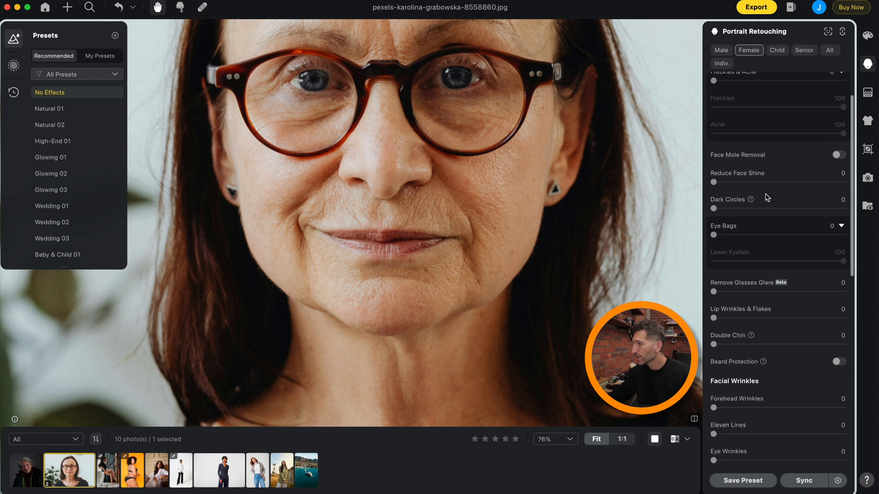
scroll(down, 3)
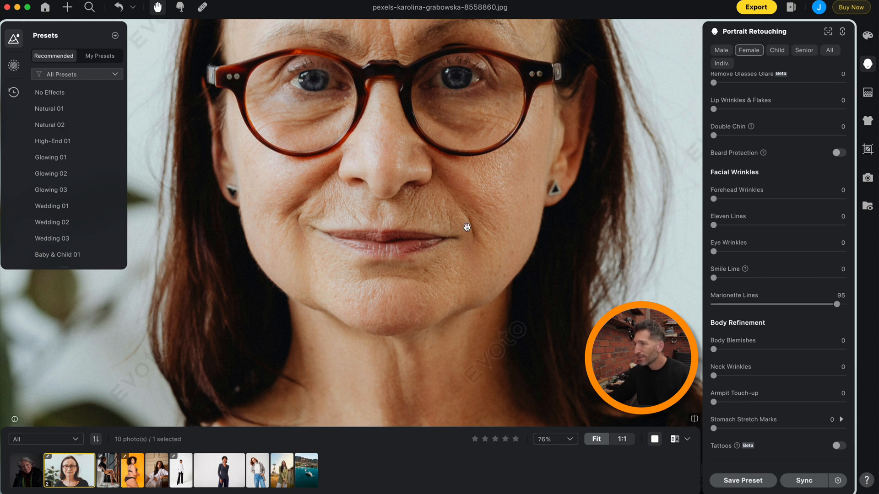
scroll(up, 3)
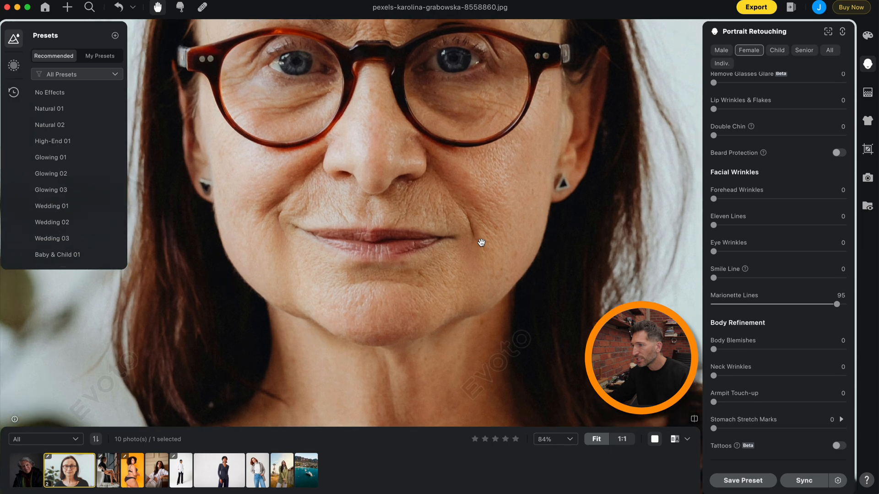
scroll(up, 3)
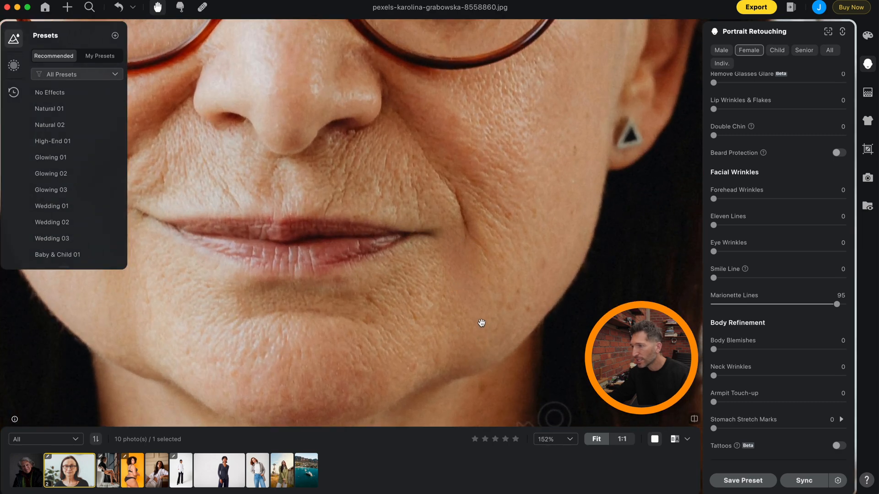
mouse_move(837, 303)
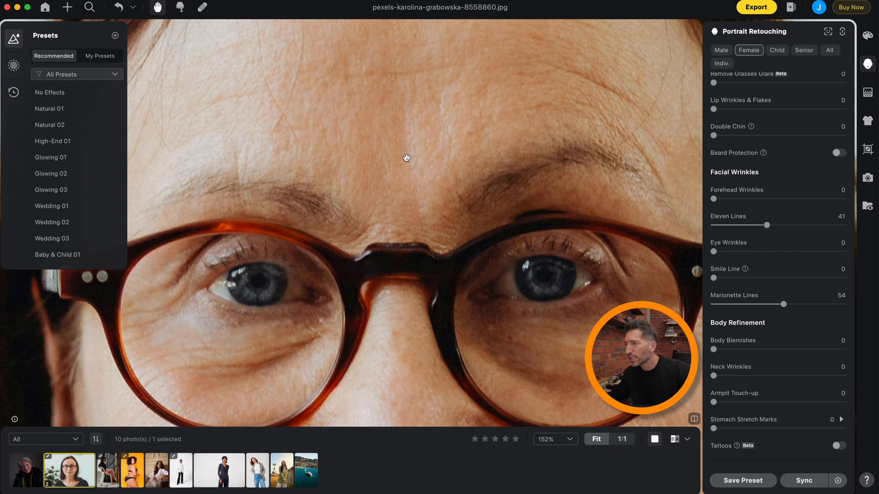
mouse_move(419, 190)
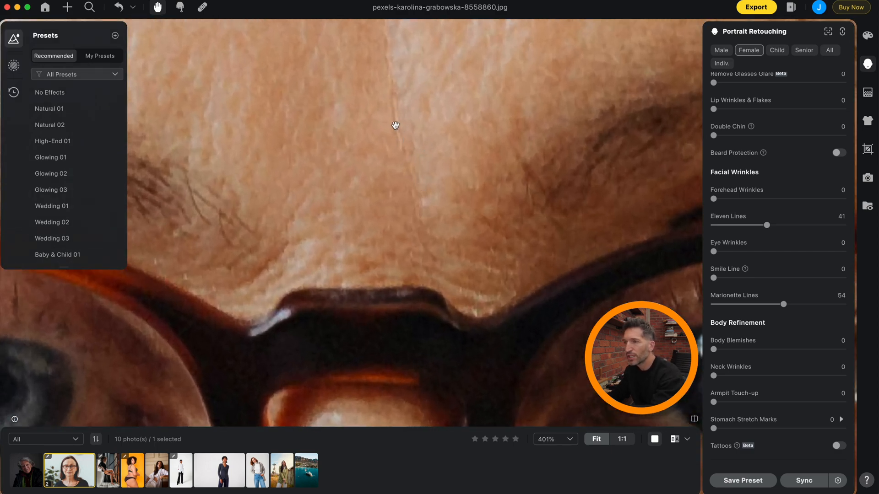
scroll(down, 3)
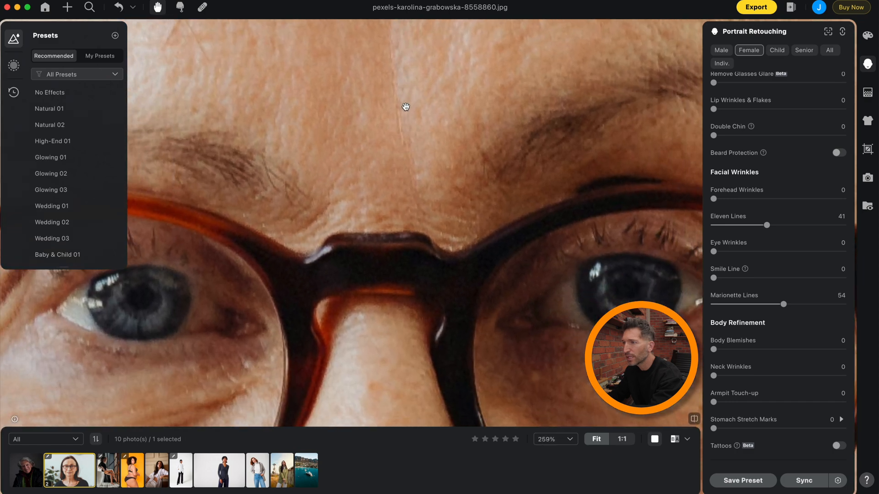
scroll(down, 3)
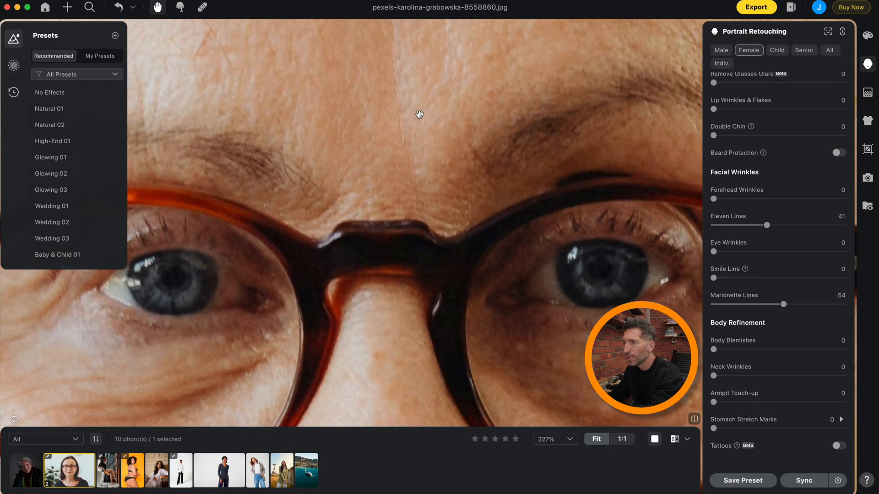
click(597, 439)
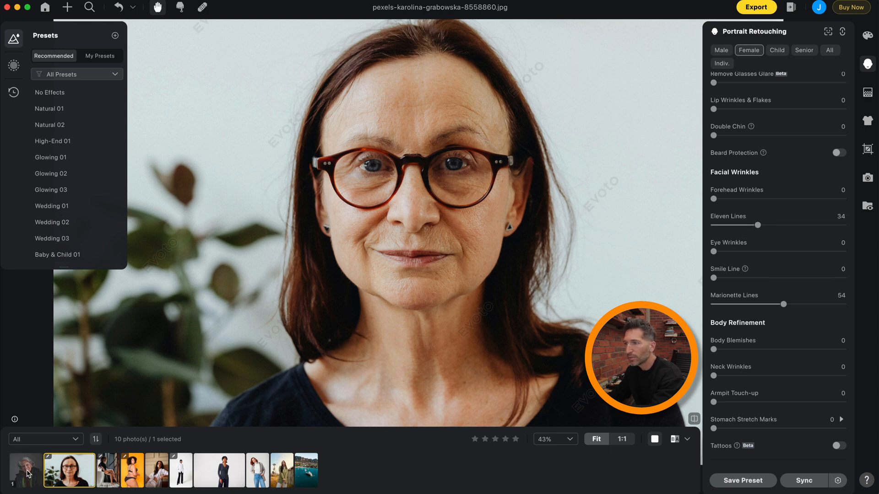
- Open the first filmstrip portrait and scroll back to Blemish Removal
click(25, 469)
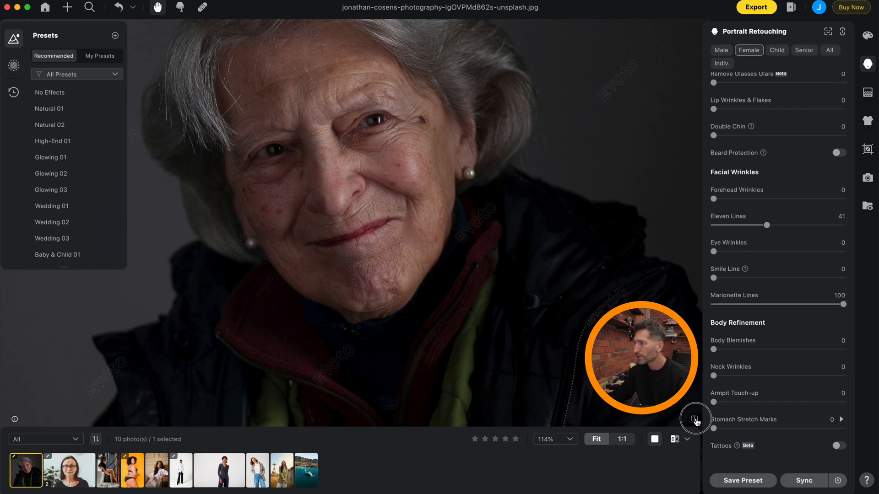
scroll(up, 3)
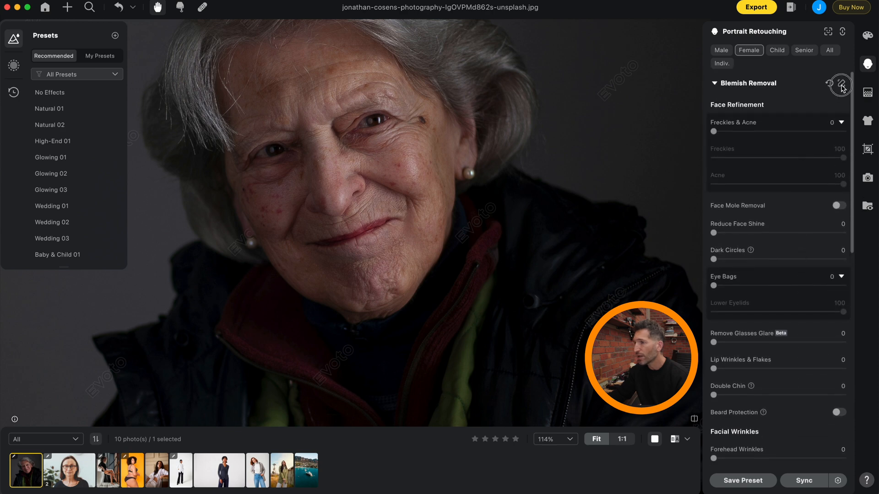
- Mask blemish removal off small cheek and chin areas using Manual Tuning
click(840, 86)
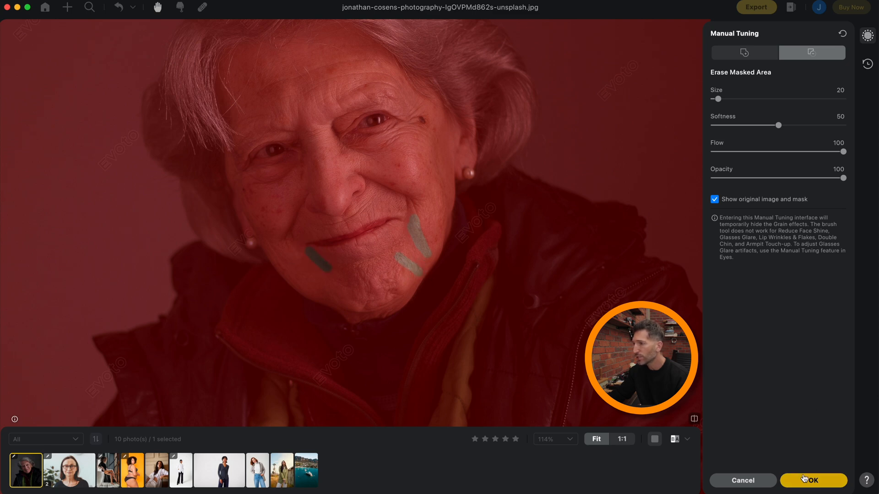
click(813, 481)
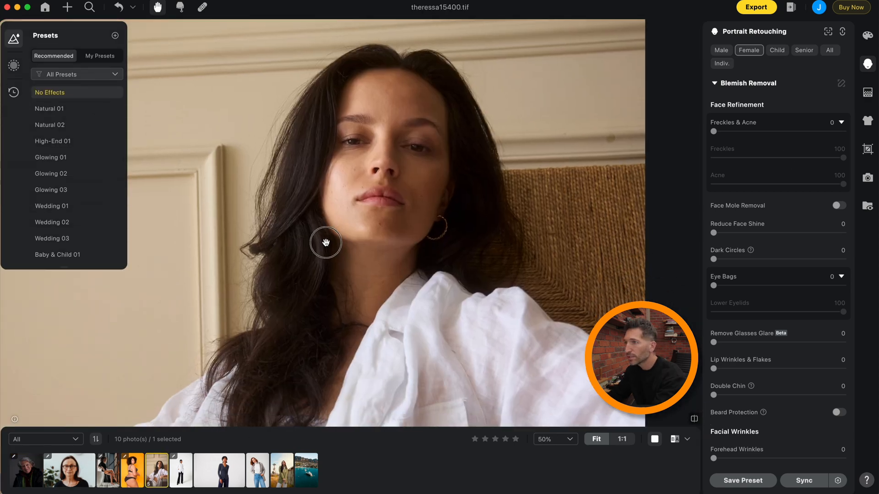
mouse_move(245, 190)
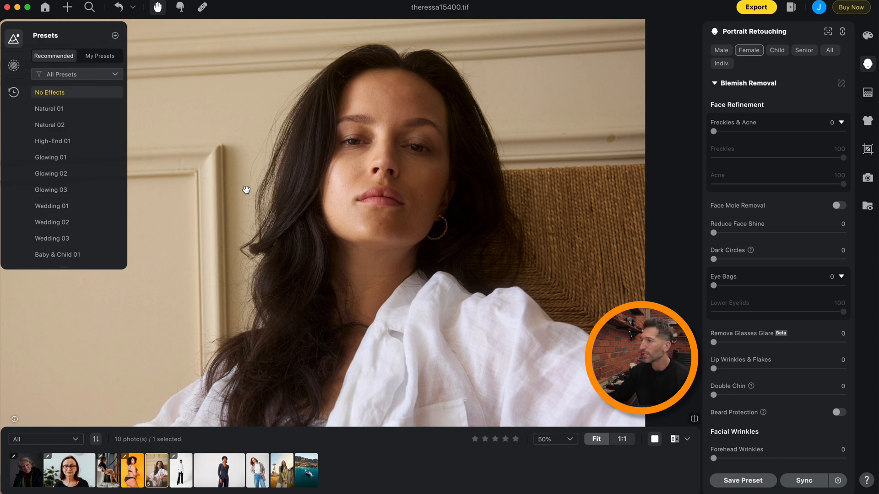
- Raise Top Hair Volume to 15 on theressa15400.tif to lift the crown
scroll(down, 3)
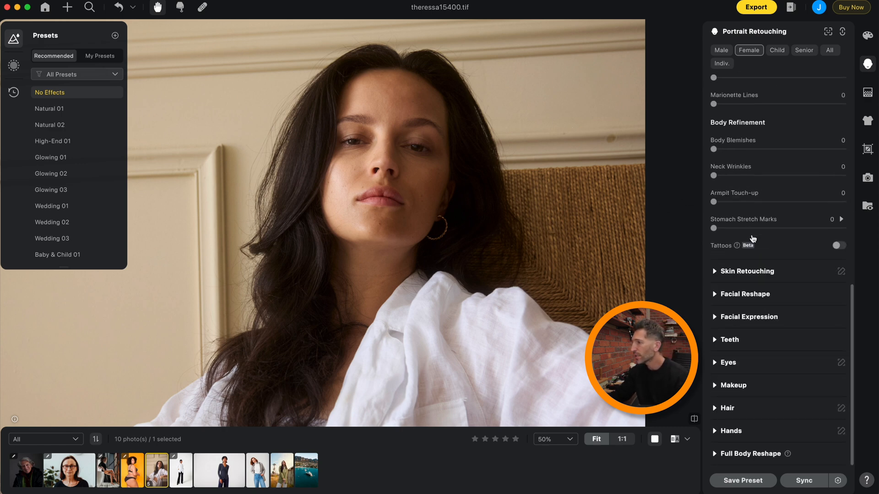
mouse_move(712, 322)
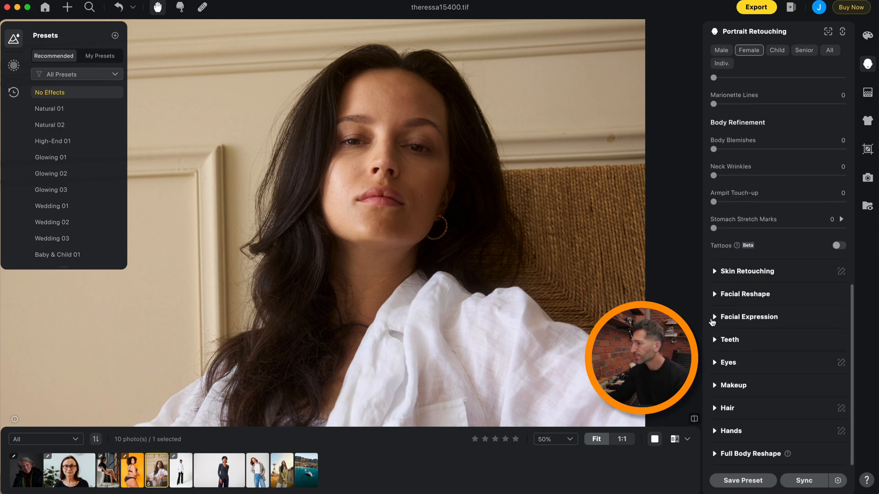
mouse_move(720, 395)
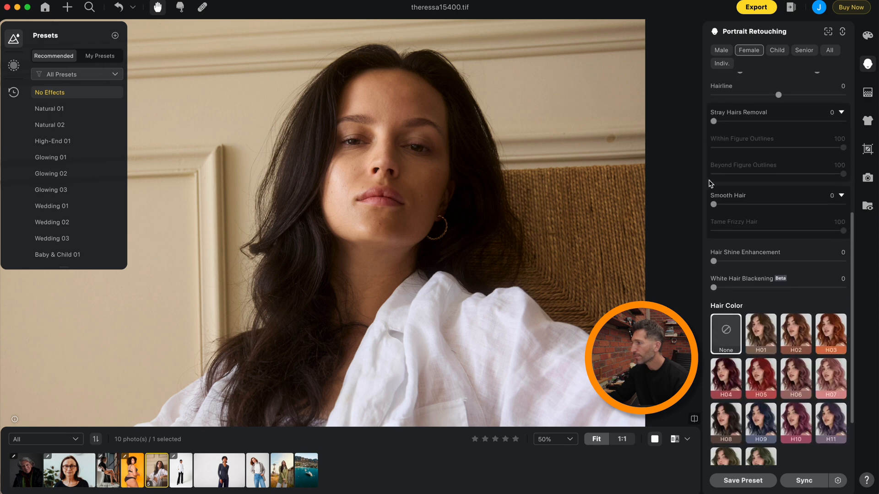
scroll(up, 3)
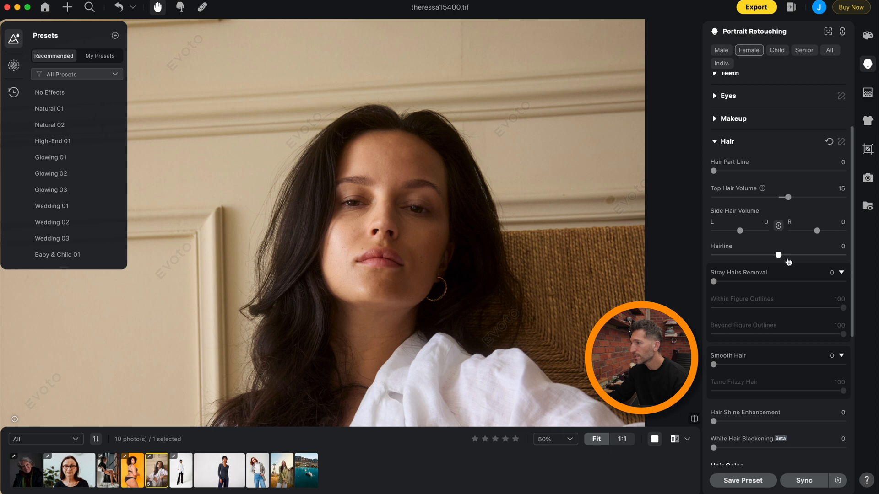
mouse_move(767, 201)
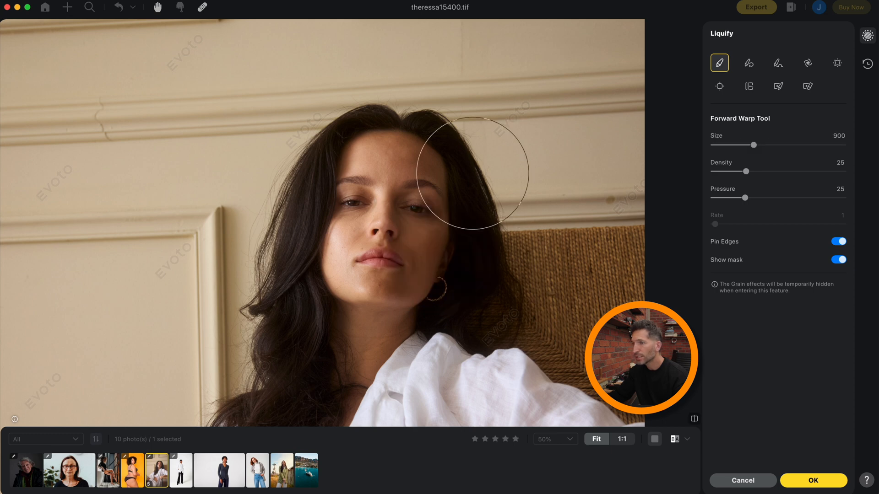
mouse_move(512, 205)
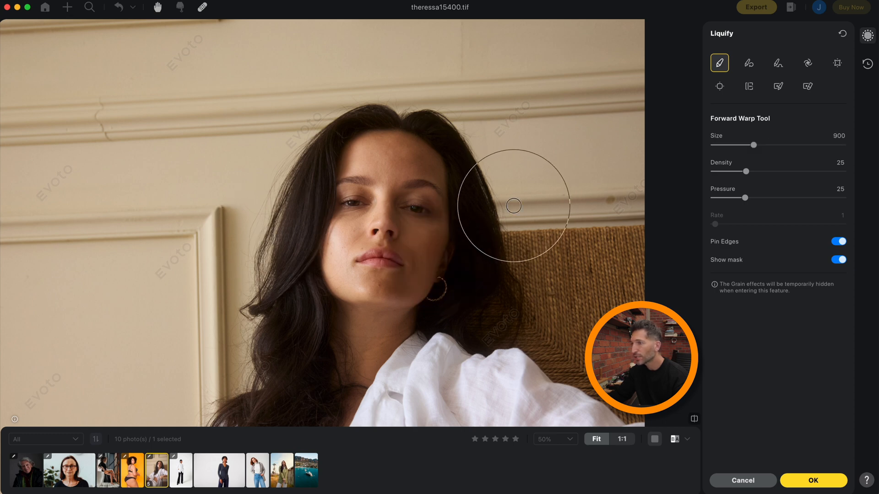
mouse_move(268, 336)
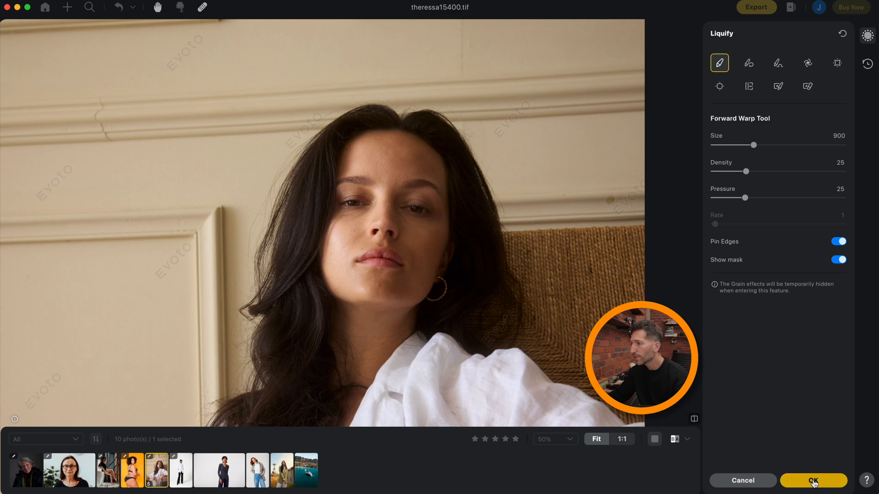
- Keep the warp; set top volume 22, side 10, stray hairs 80, smooth 70, shine 72
click(812, 481)
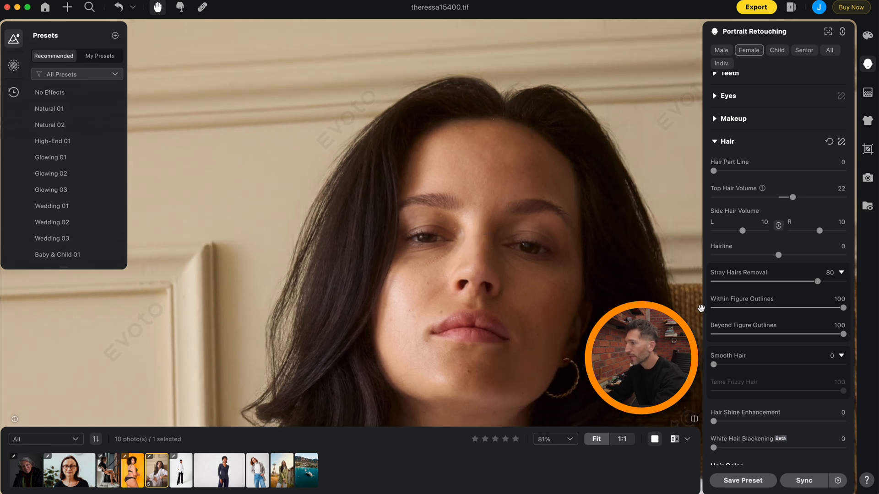
mouse_move(759, 359)
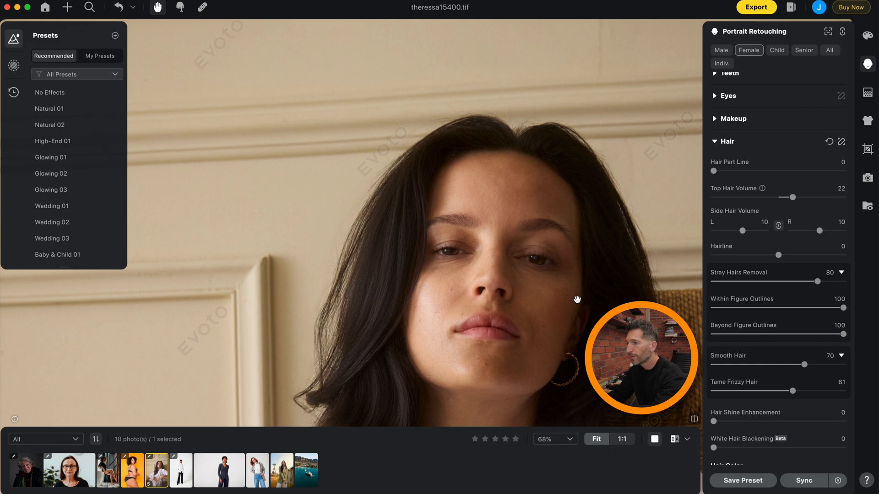
scroll(down, 3)
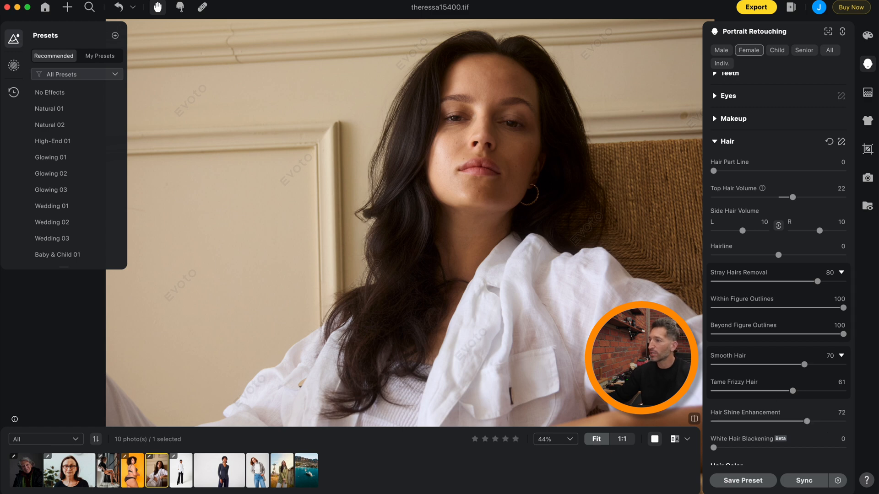
mouse_move(694, 419)
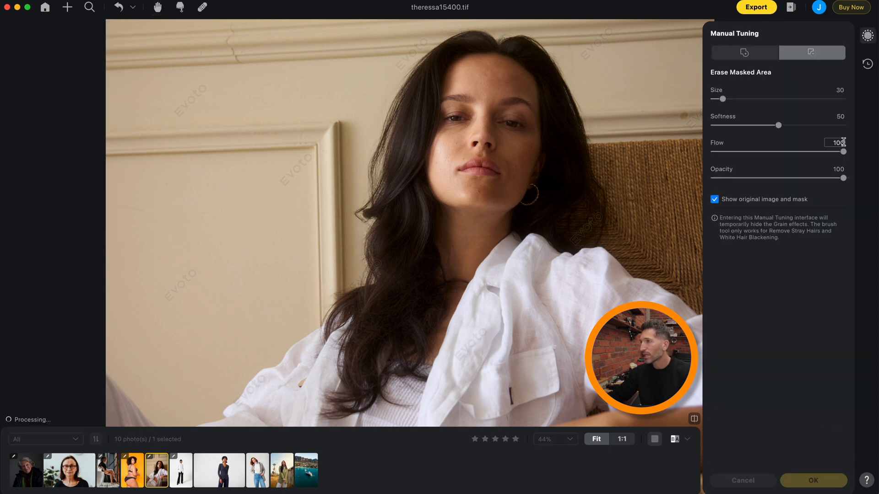
- Erase stray-hair removal from the crown with a size-30 brush and apply
click(507, 42)
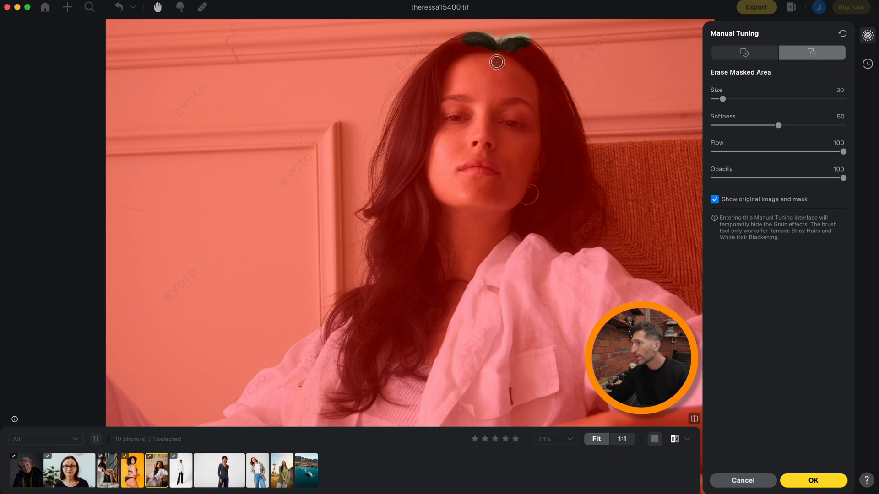
mouse_move(487, 49)
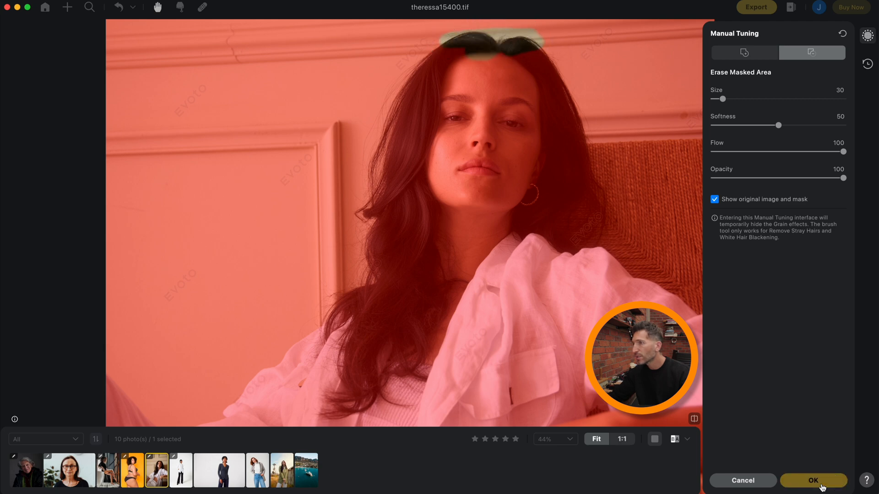
click(812, 481)
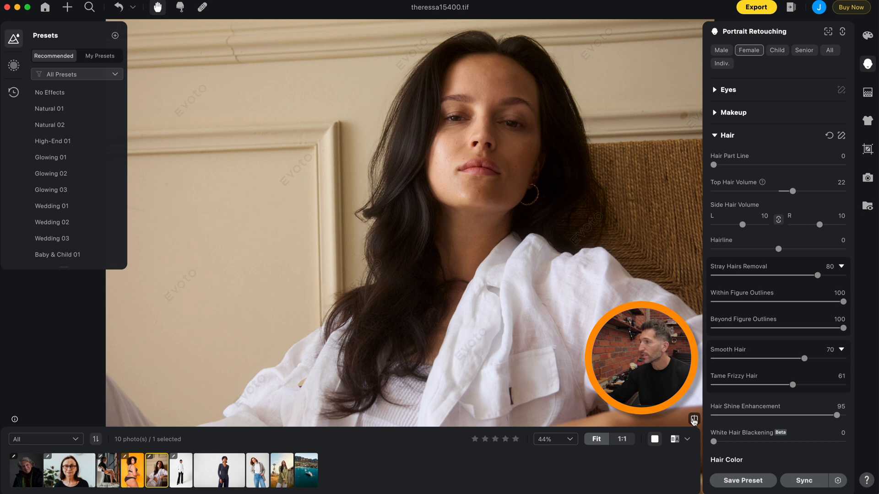
mouse_move(694, 420)
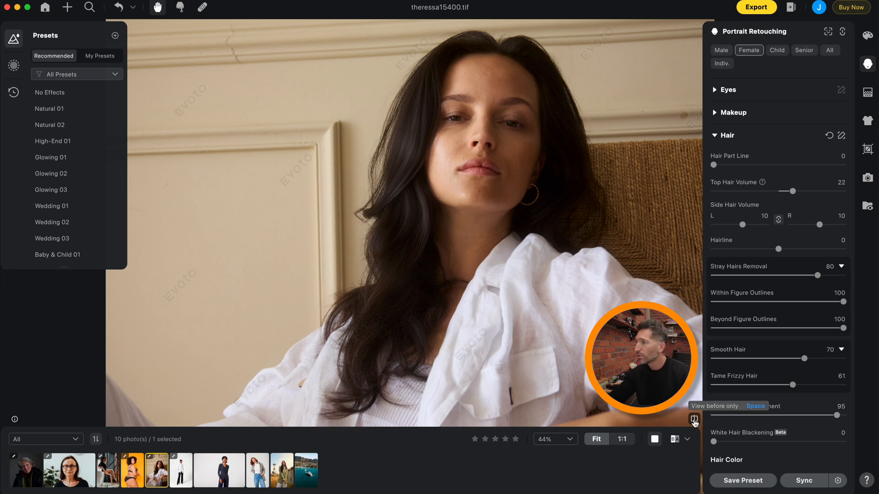
mouse_move(787, 245)
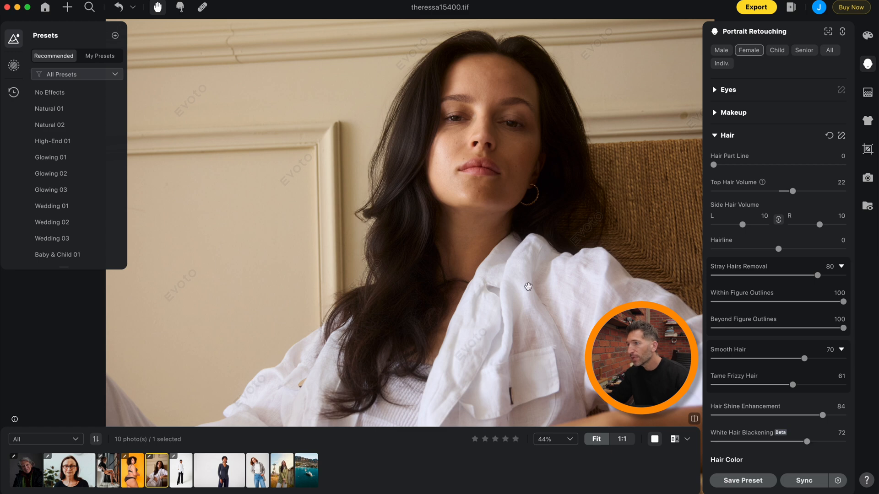
mouse_move(405, 189)
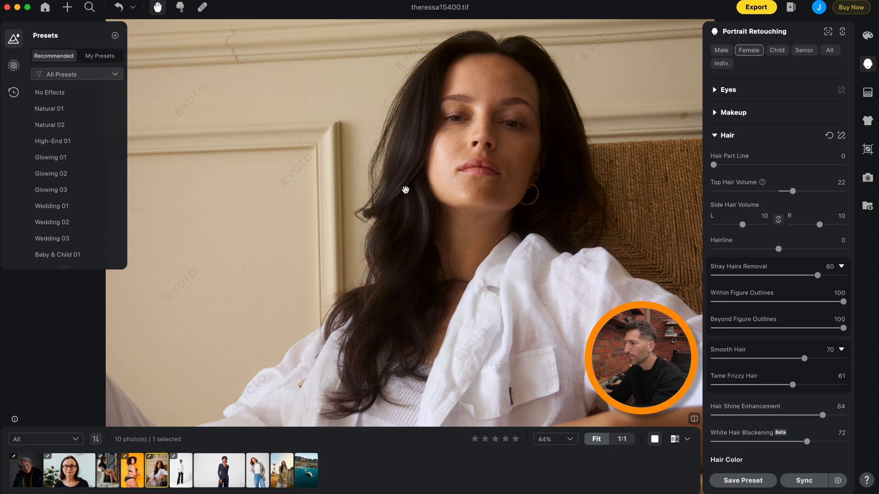
- Finish the Hair sliders at shine 84 and white hair blackening 72, then scroll to Blemish Removal
scroll(down, 3)
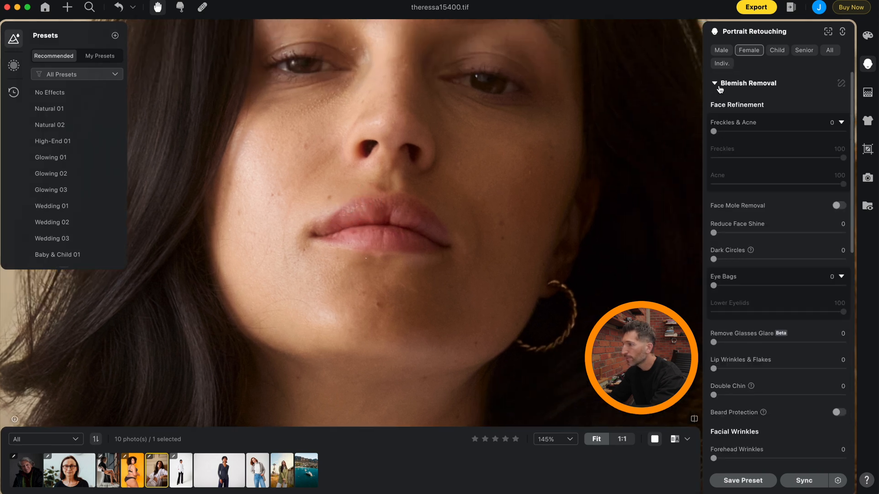
- Set Freckles & Acne removal to 77, with Freckles at 21 and Acne at 100
scroll(down, 3)
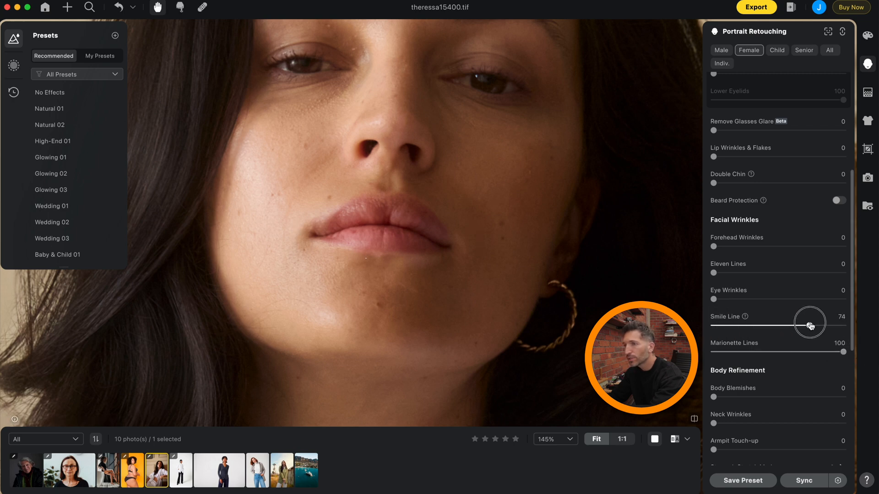
scroll(up, 3)
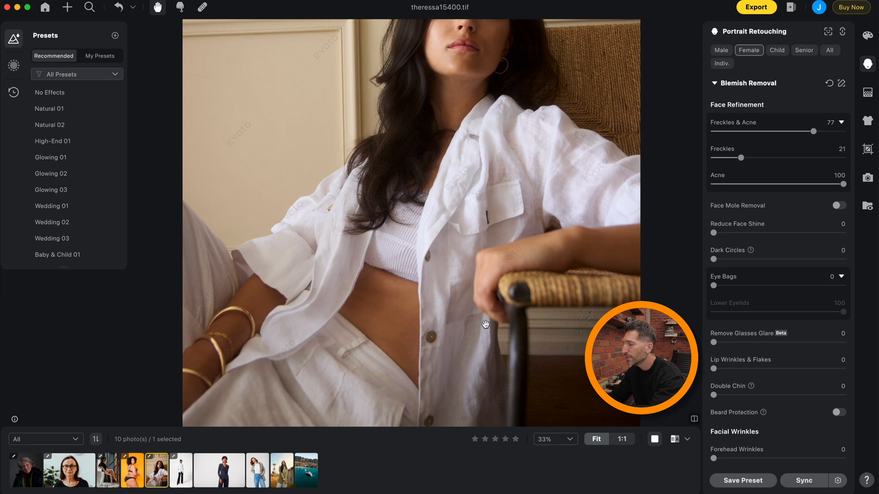
- Scroll to Body Skin and set Even (Dodge & Burn) to 63 on her midriff
scroll(down, 3)
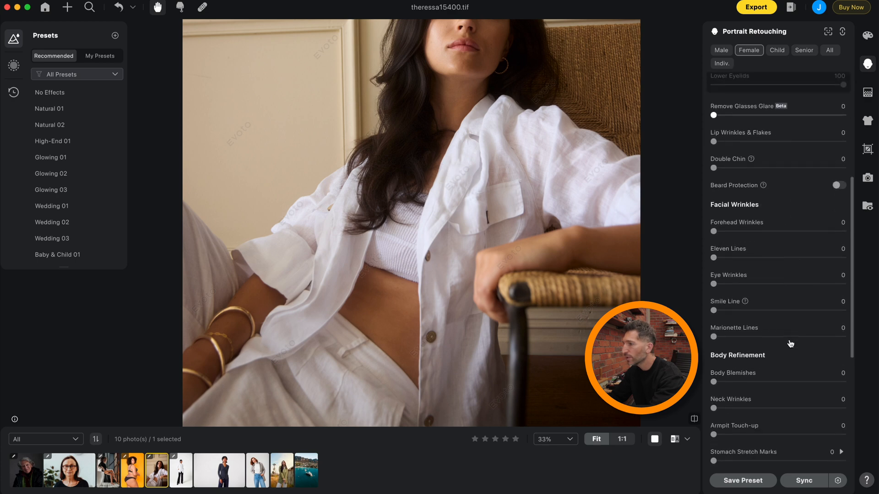
scroll(down, 3)
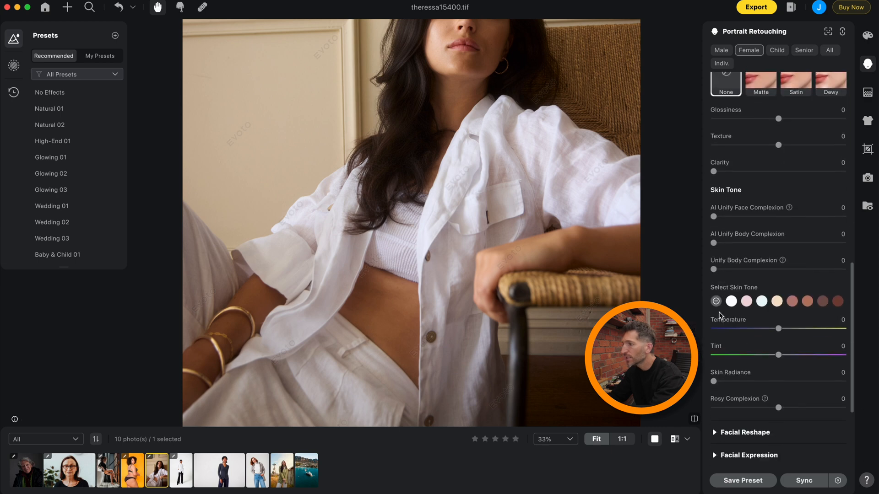
scroll(down, 3)
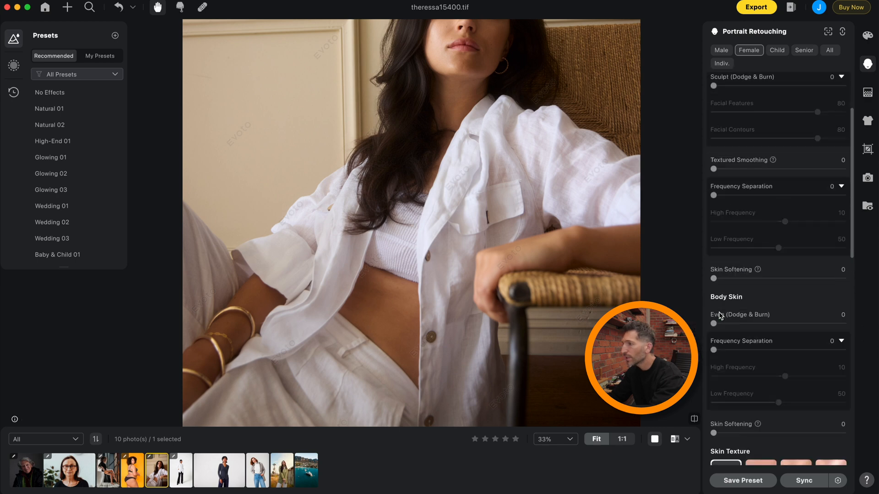
scroll(up, 3)
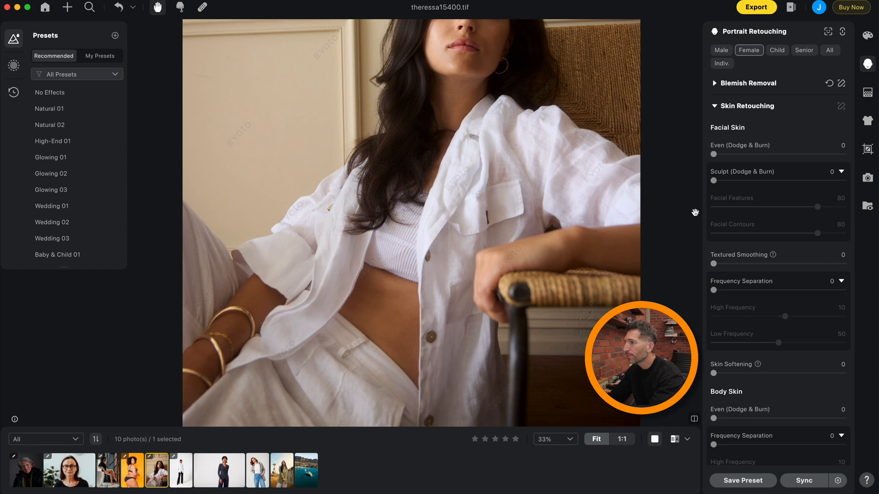
scroll(down, 3)
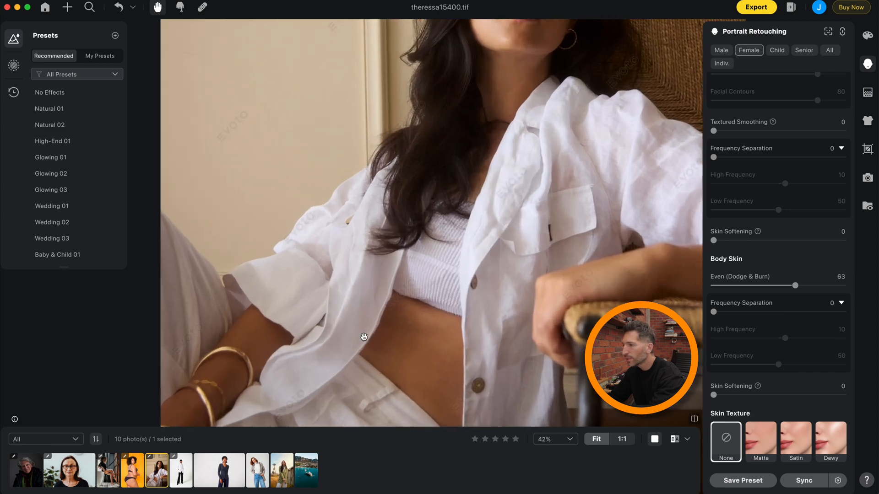
click(689, 419)
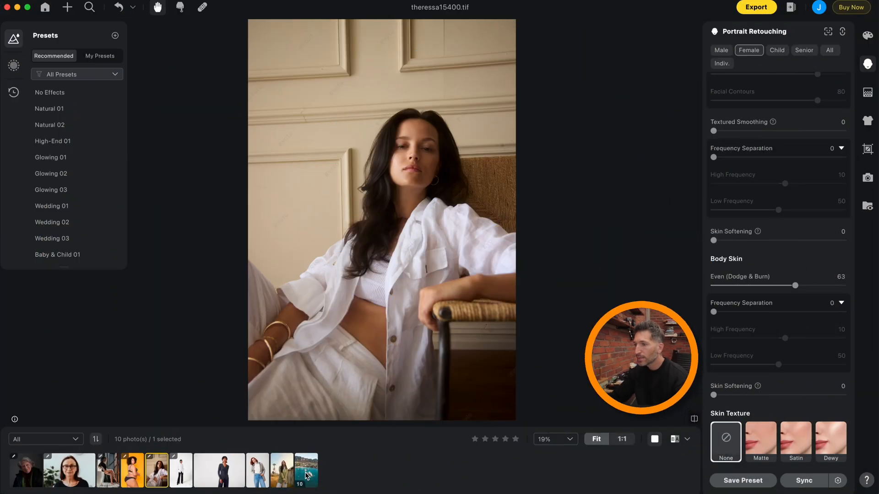
- Open the aerial yacht photo, mask only the sky and set its Temp to +48
click(305, 470)
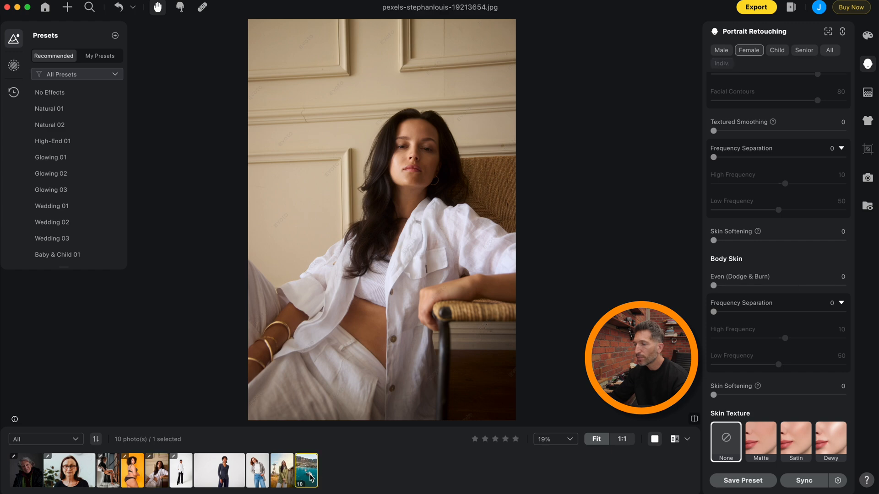
click(305, 470)
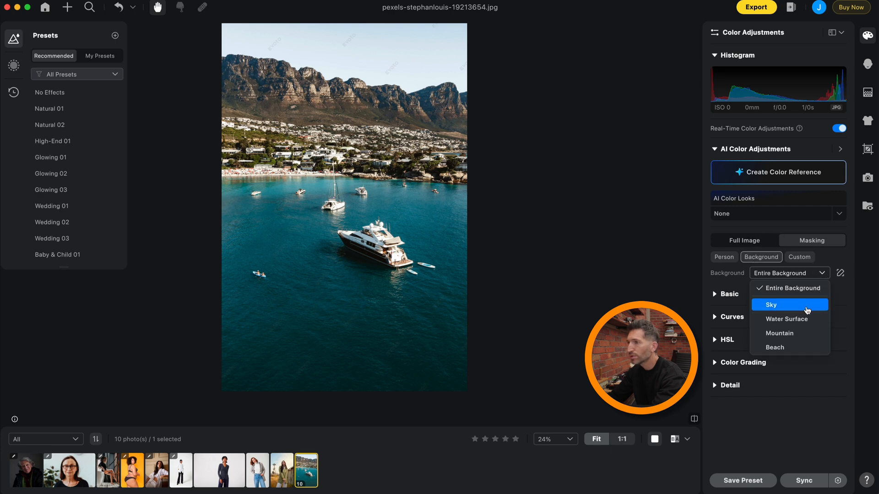
click(771, 305)
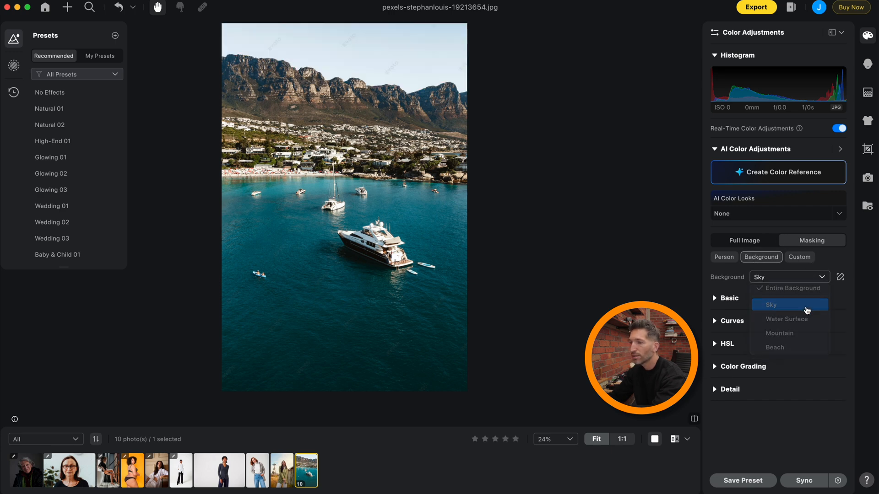
click(770, 305)
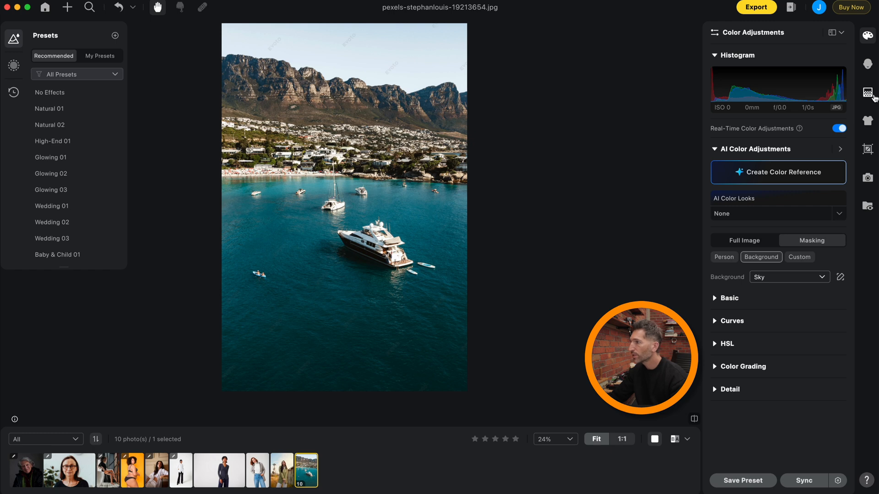
mouse_move(729, 301)
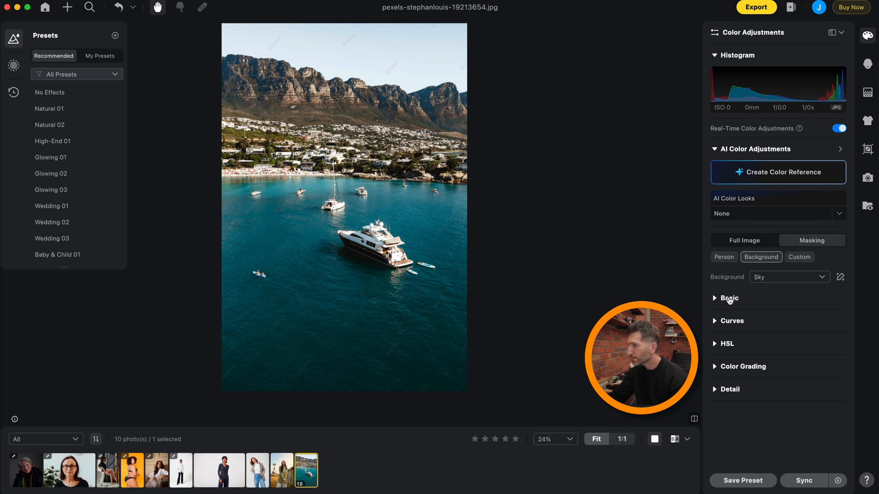
click(730, 297)
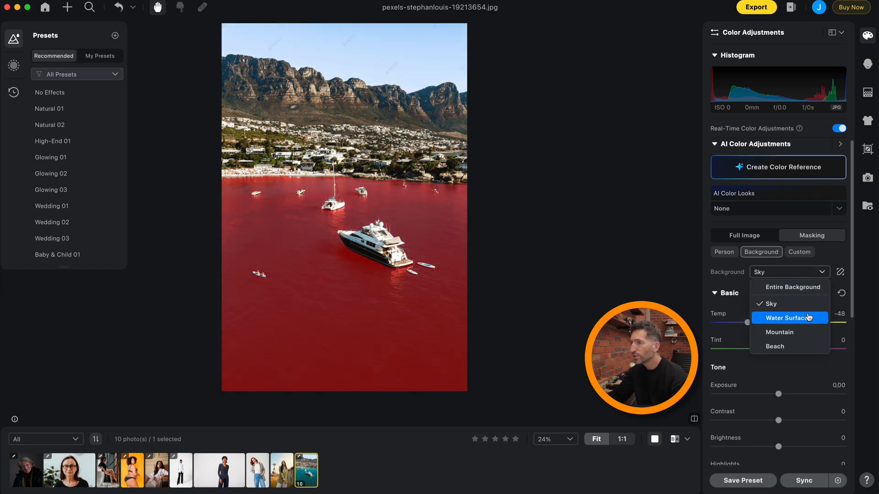
- Set water exposure +0.50, mountain contrast −33 and clarity −35, then select the Beach mask
click(789, 318)
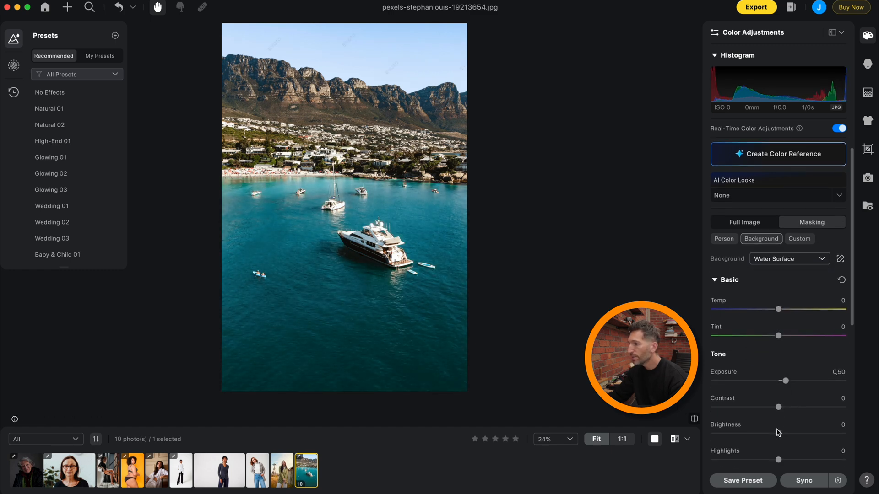
scroll(down, 3)
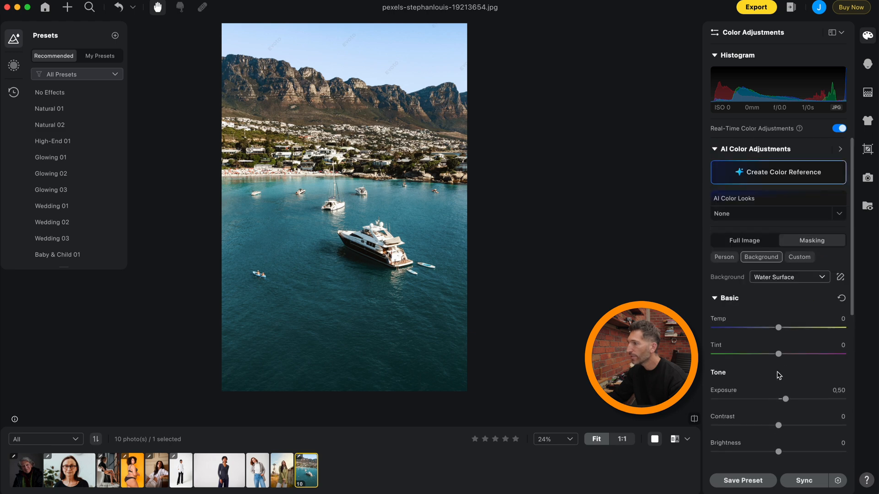
click(787, 276)
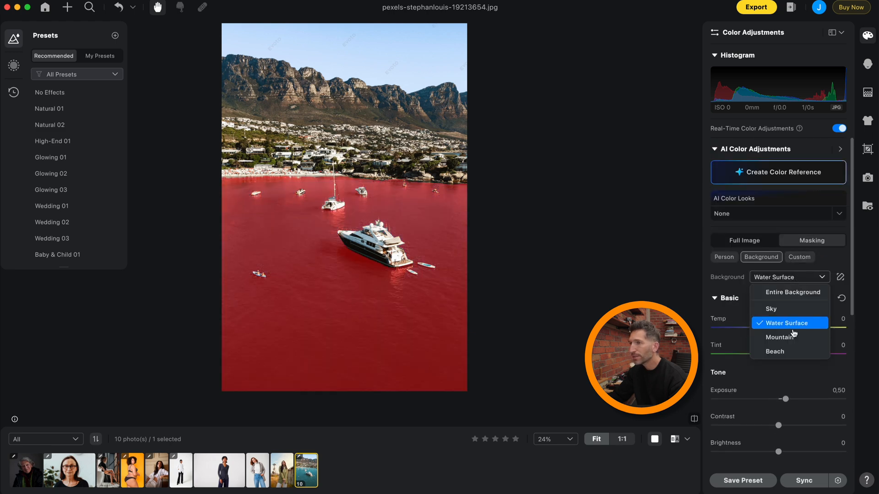
click(779, 337)
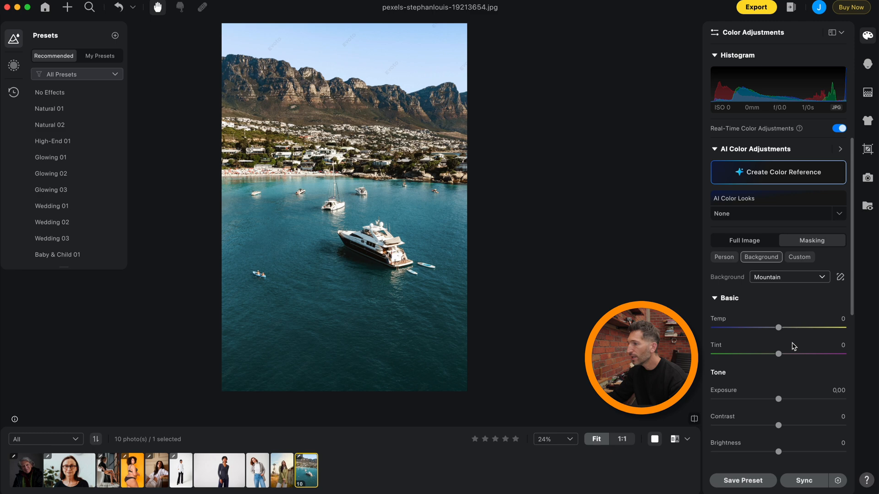
scroll(down, 3)
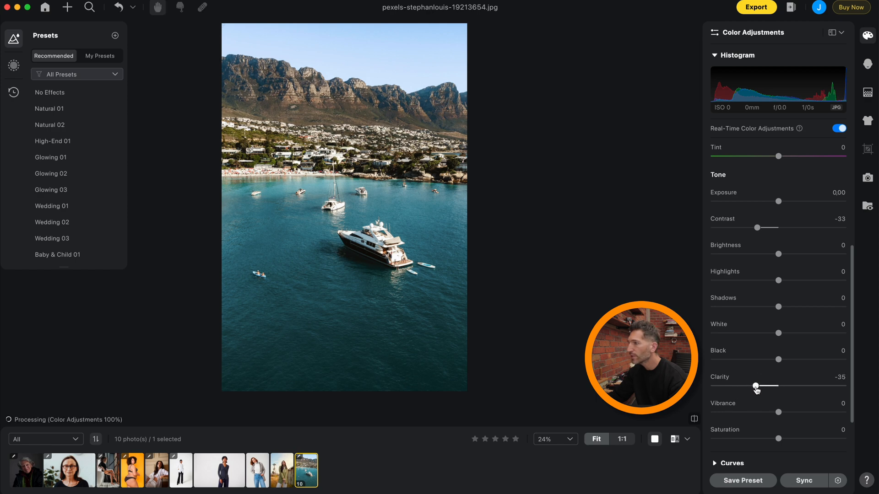
click(788, 277)
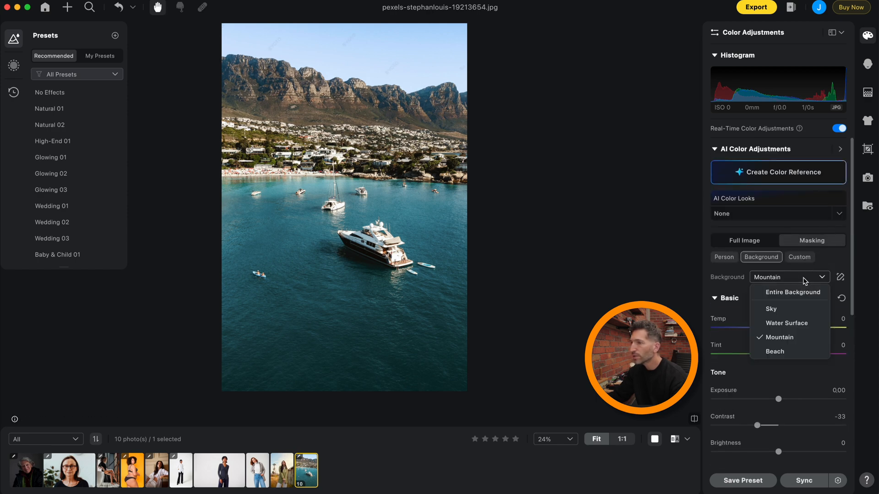
click(775, 351)
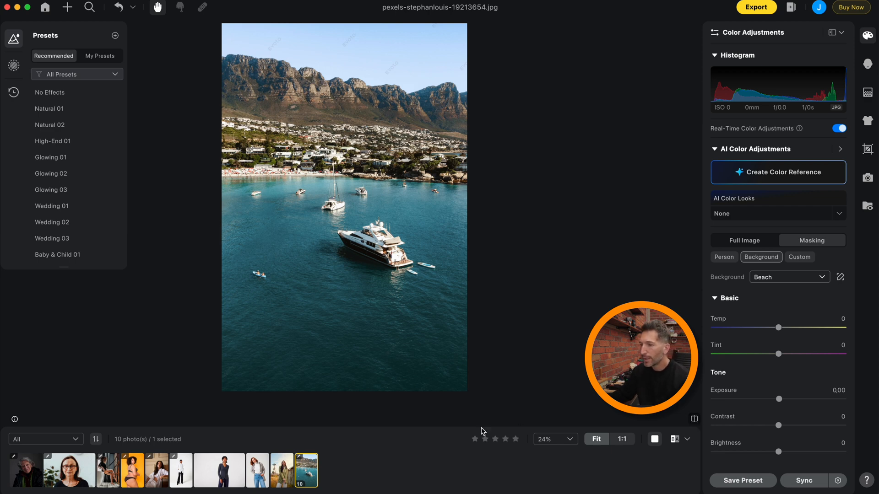
- Open the green-jacket portrait and browse the Person body-region masks in Color Adjustments
click(280, 470)
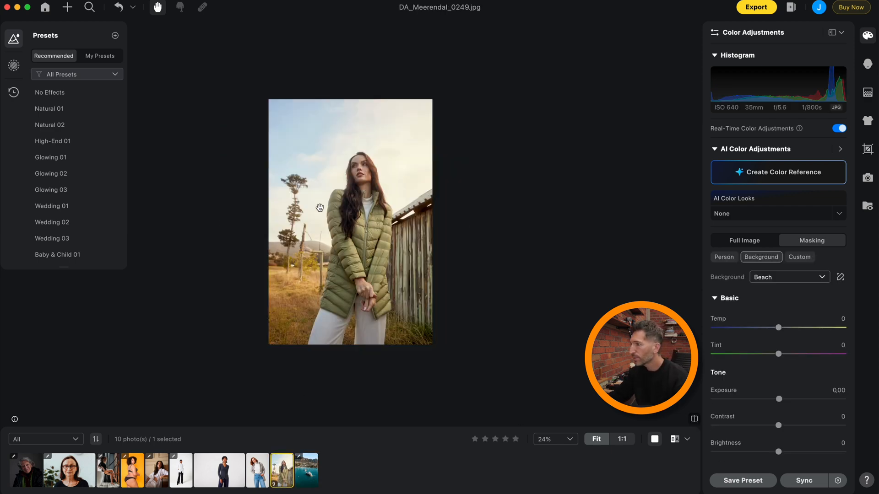
click(817, 276)
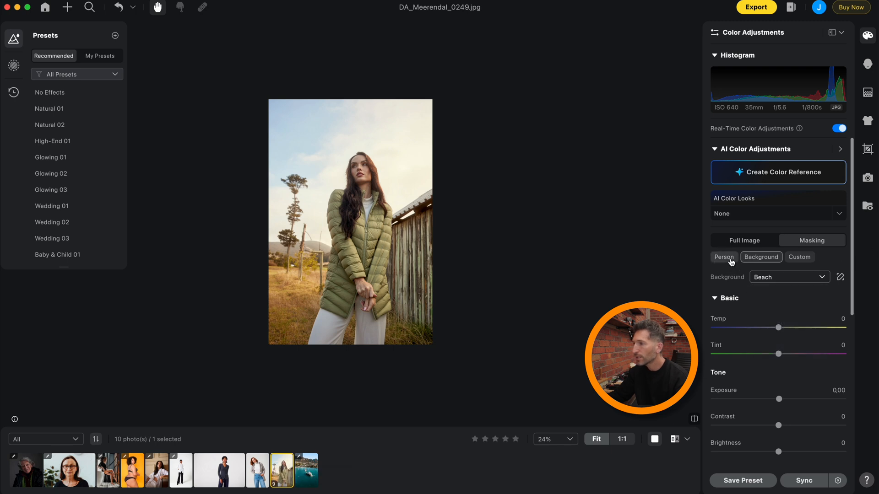
click(724, 256)
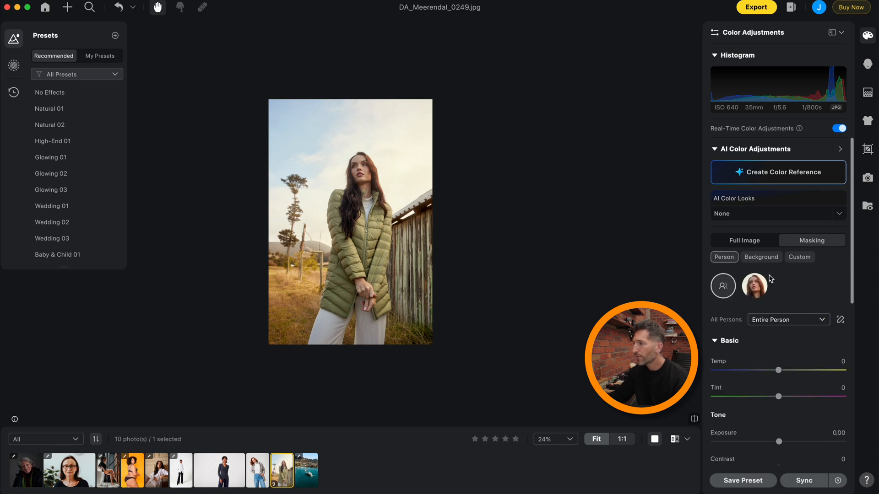
click(787, 320)
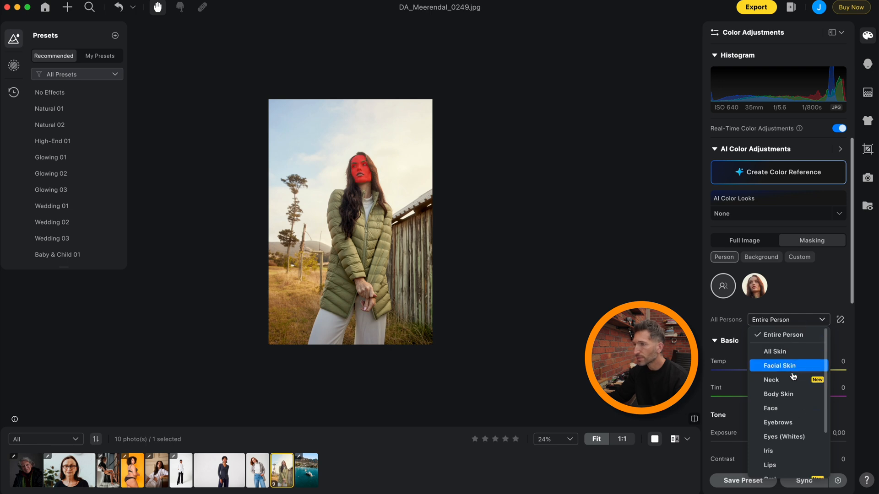
mouse_move(793, 371)
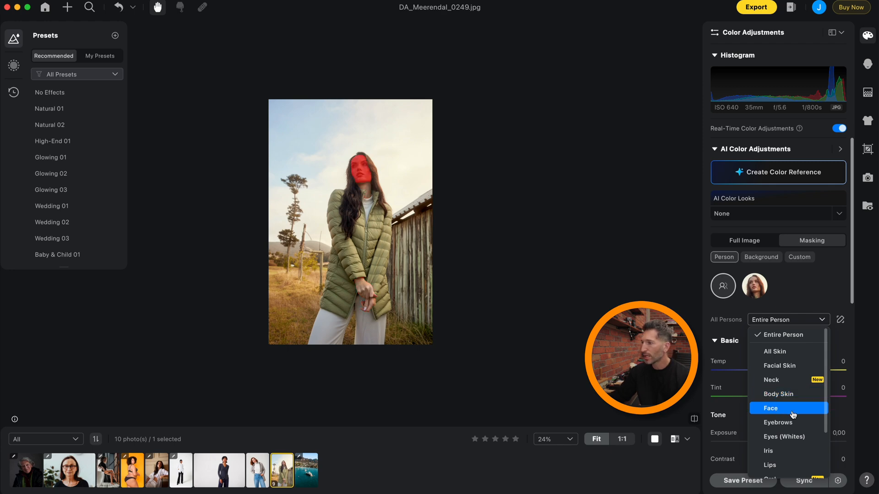
mouse_move(788, 422)
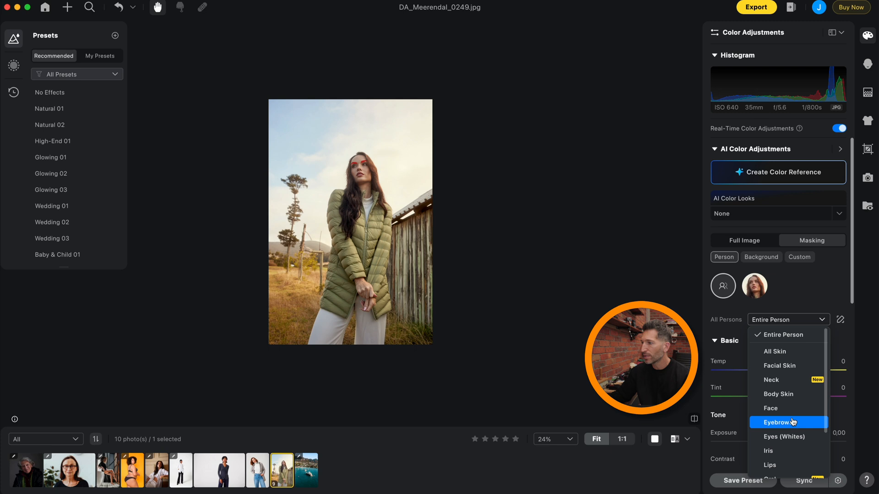
mouse_move(788, 437)
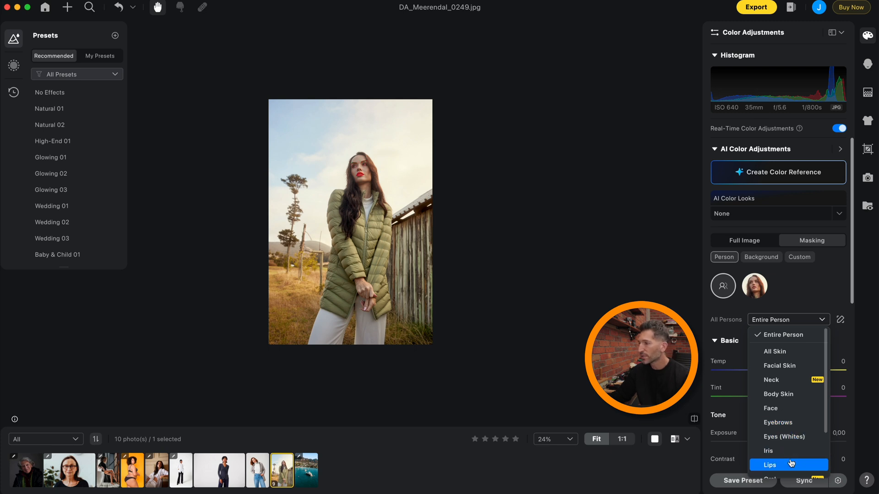
scroll(down, 3)
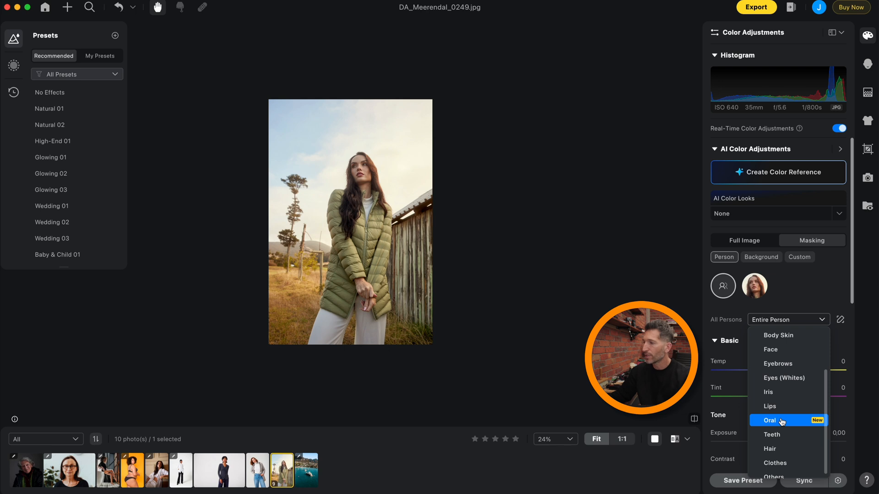
mouse_move(779, 434)
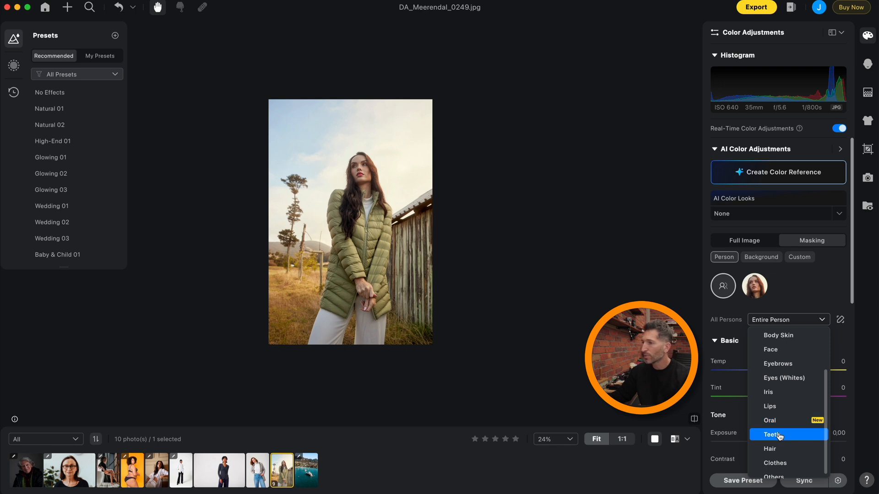
click(776, 442)
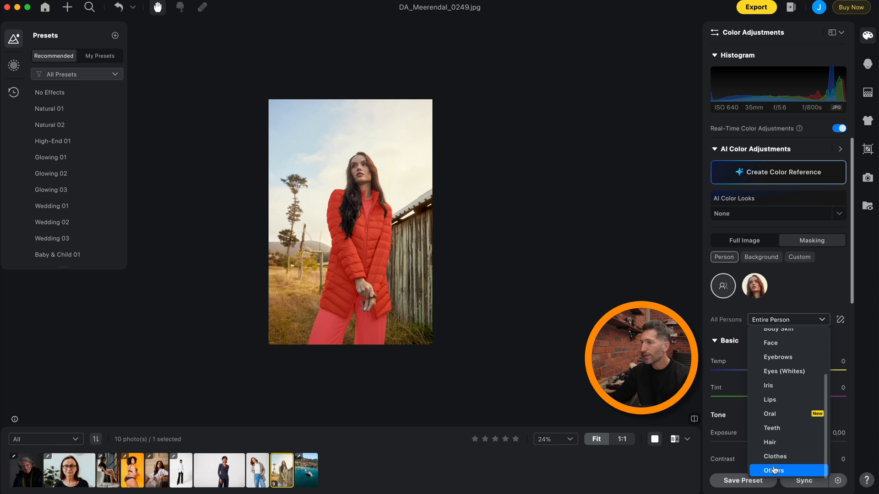
mouse_move(775, 456)
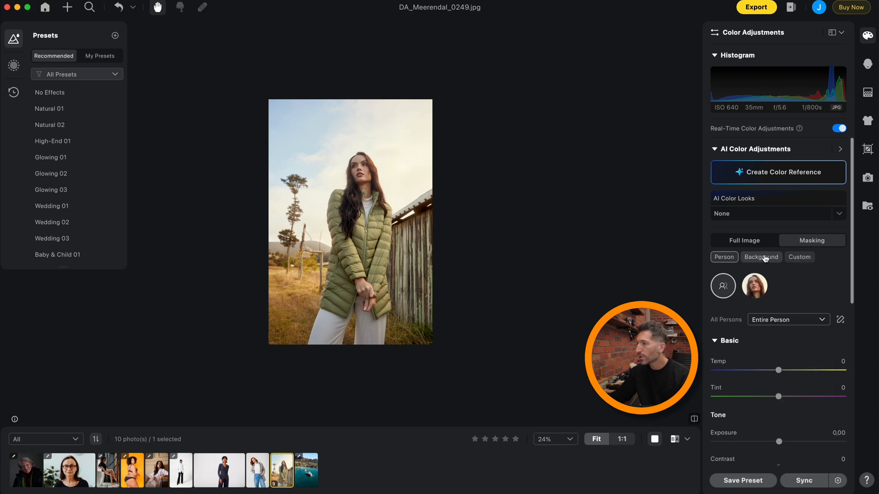
- Mask the background sky at temperature −24 and switch to the 8849.jpg studio shot
click(761, 256)
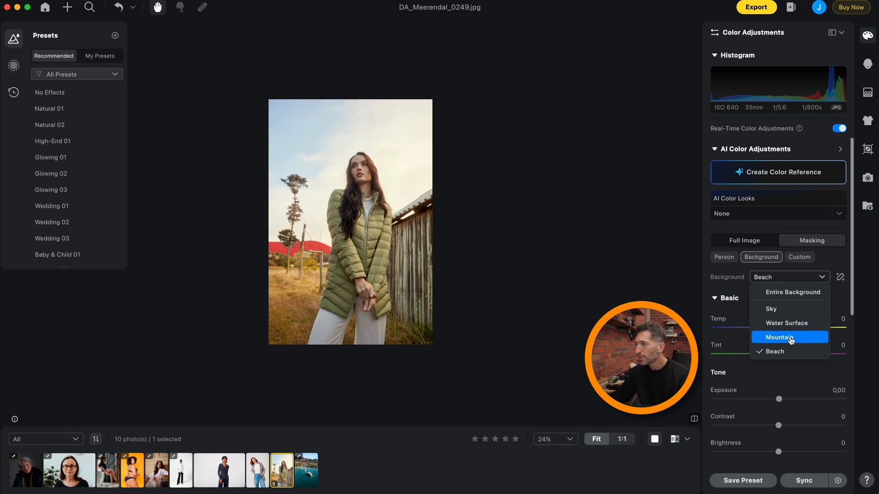
click(771, 309)
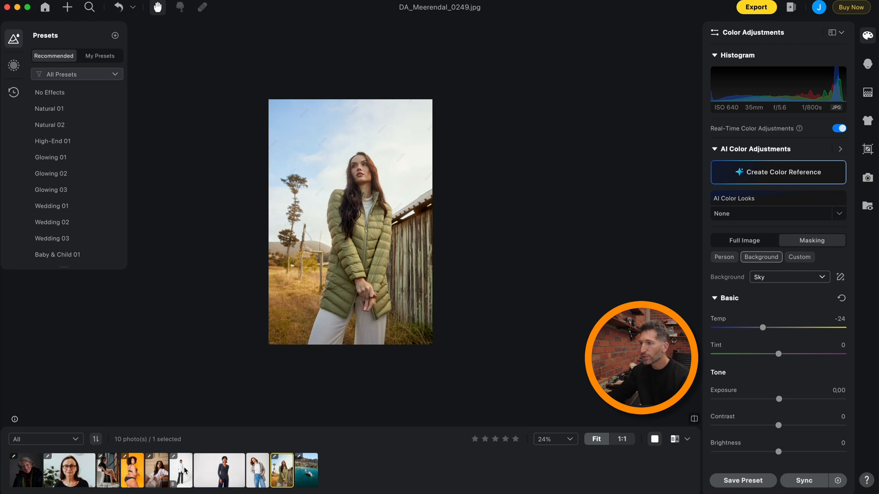
click(181, 470)
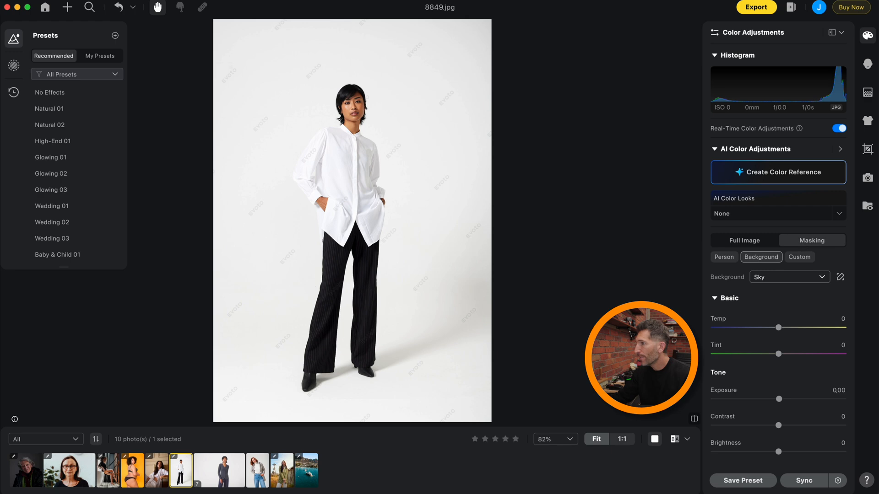
- Replace the white studio backdrop with the olive Green02 backdrop
click(724, 128)
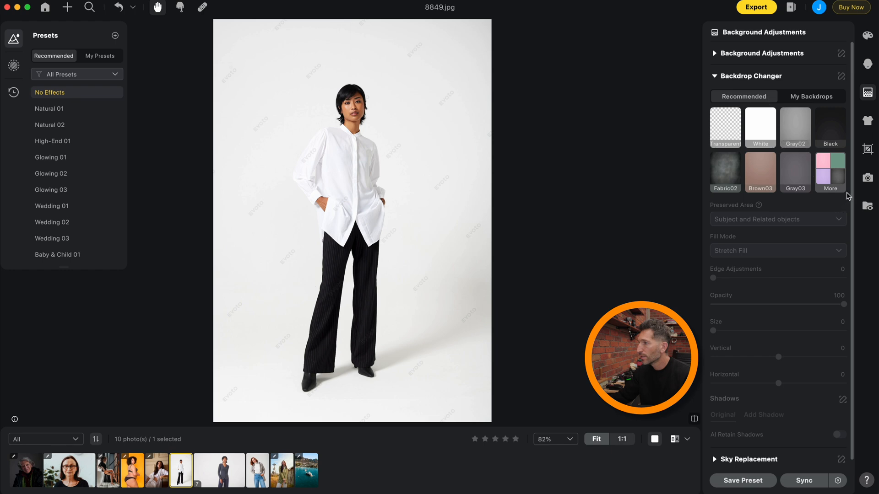
click(830, 172)
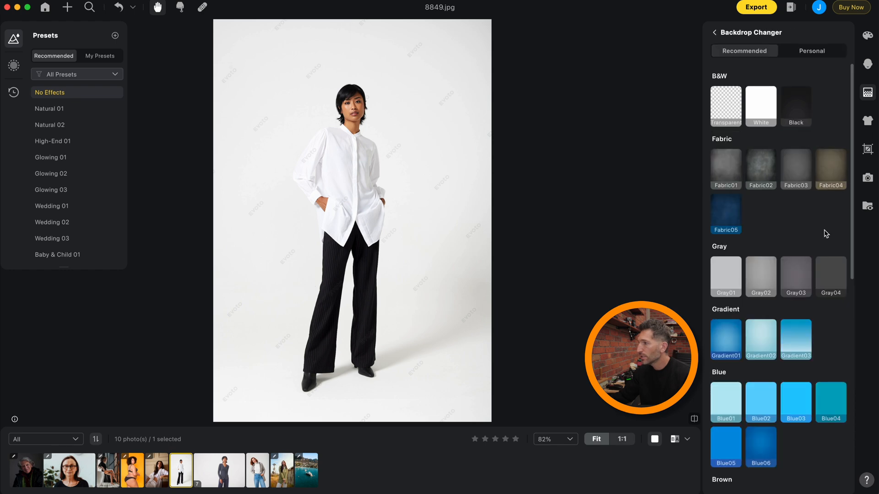
scroll(down, 3)
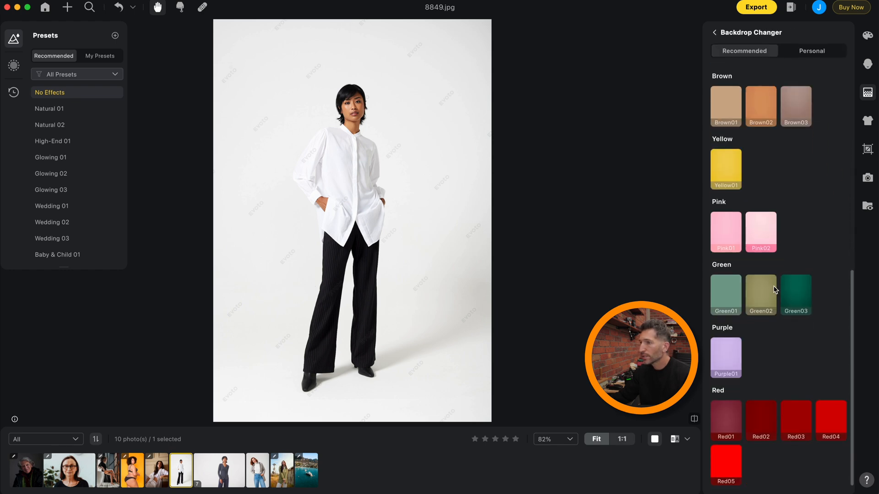
click(760, 295)
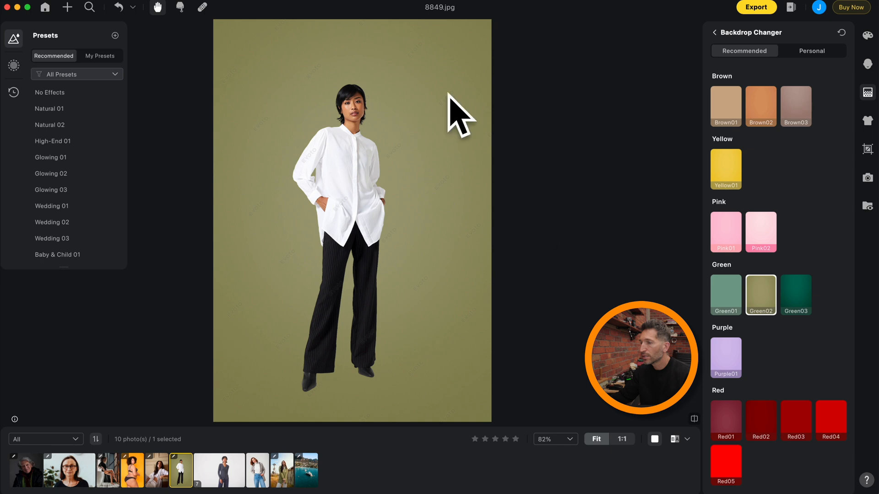
mouse_move(725, 298)
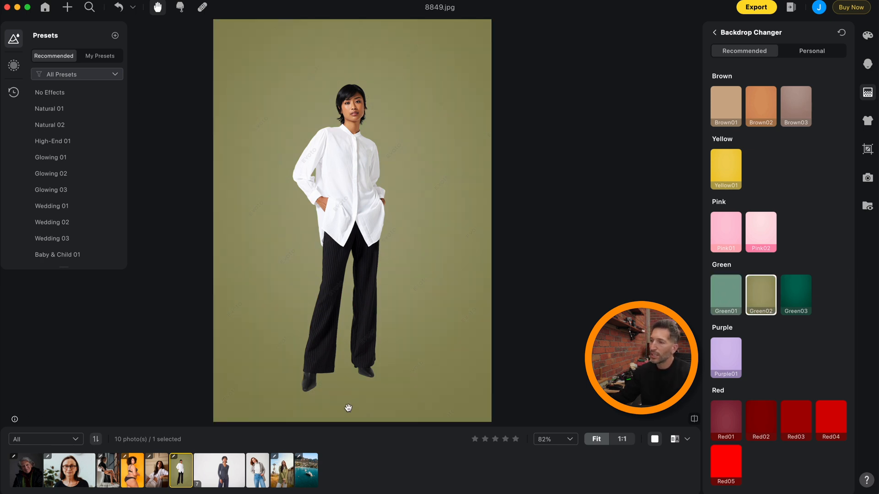
- Add a hard cast shadow behind the model
scroll(down, 3)
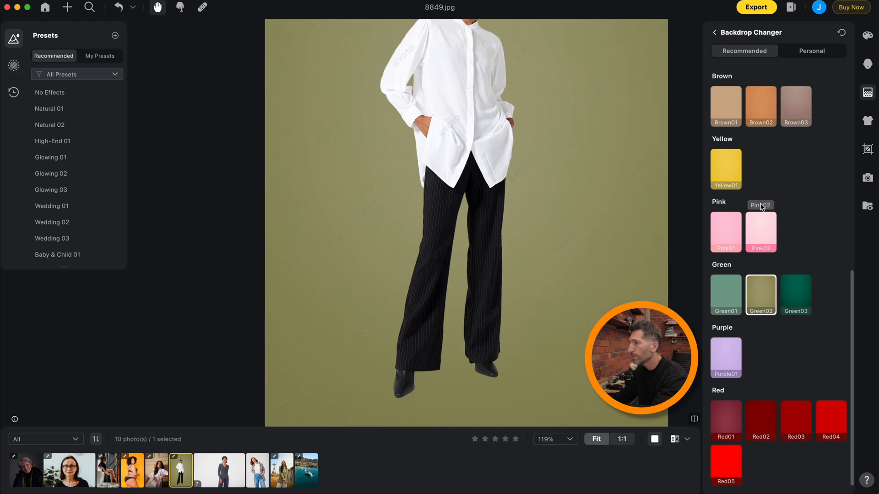
mouse_move(781, 187)
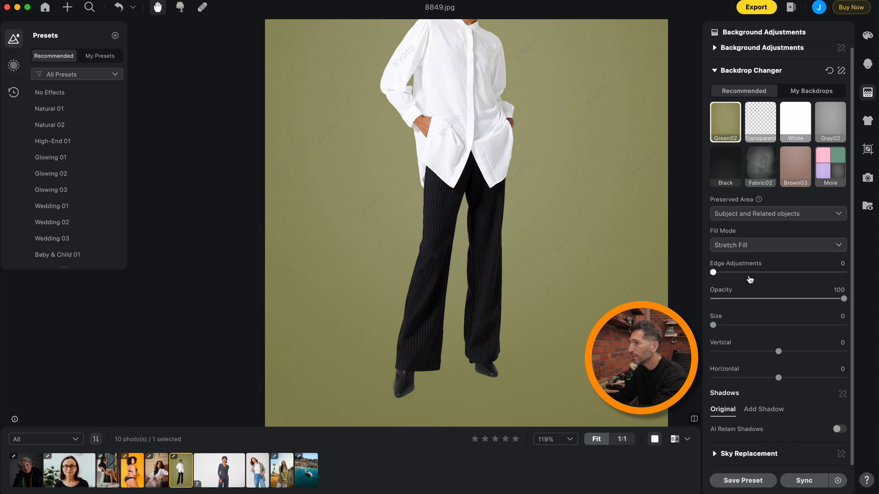
mouse_move(777, 432)
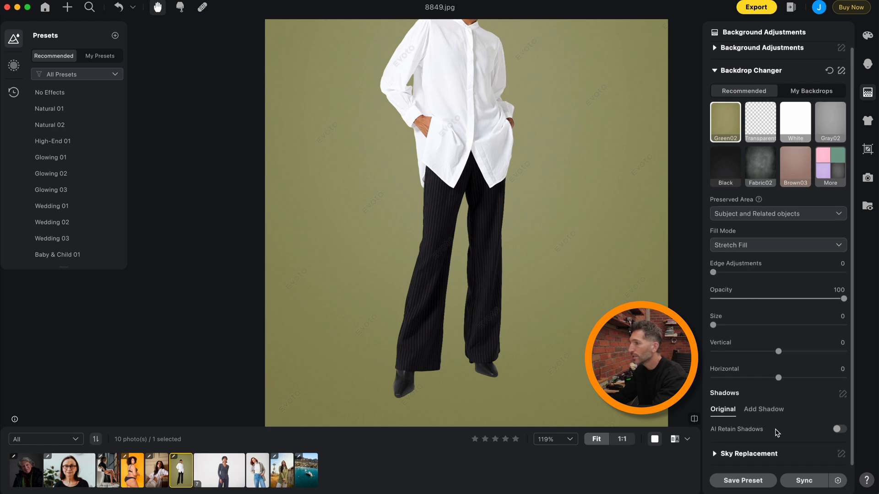
click(762, 410)
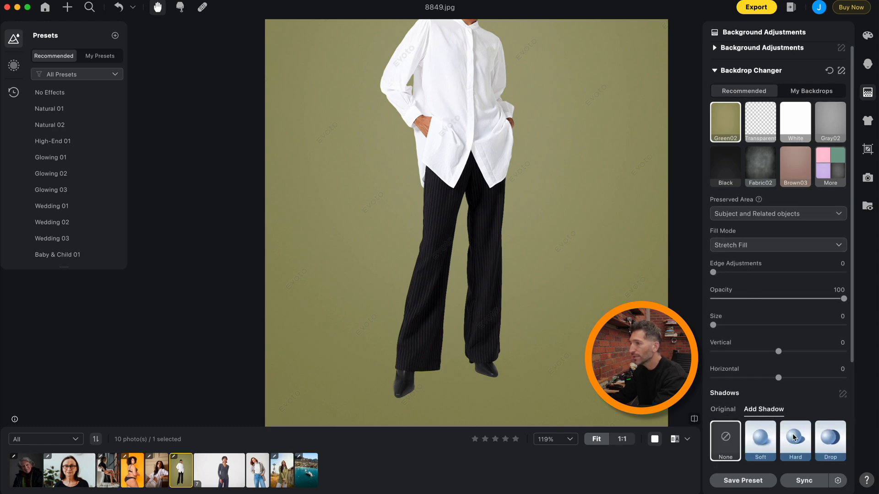
click(795, 442)
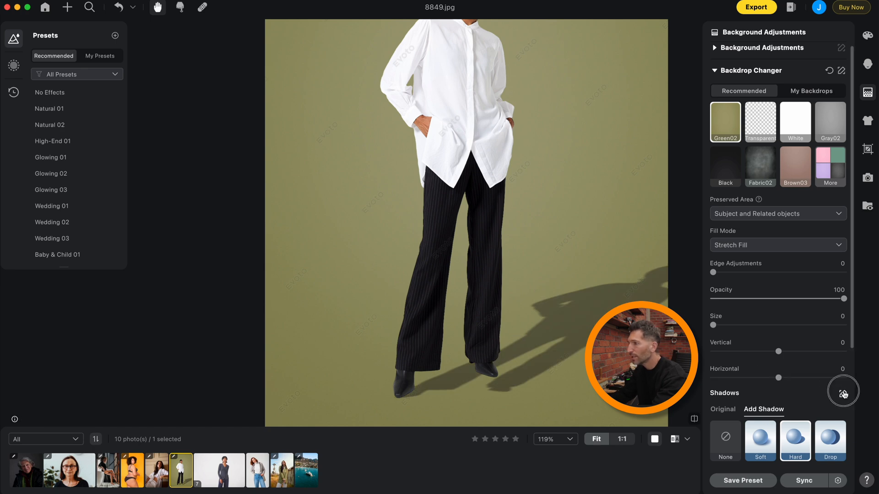
- Reset Shadows to Original, clearing the hard cast shadow
click(843, 392)
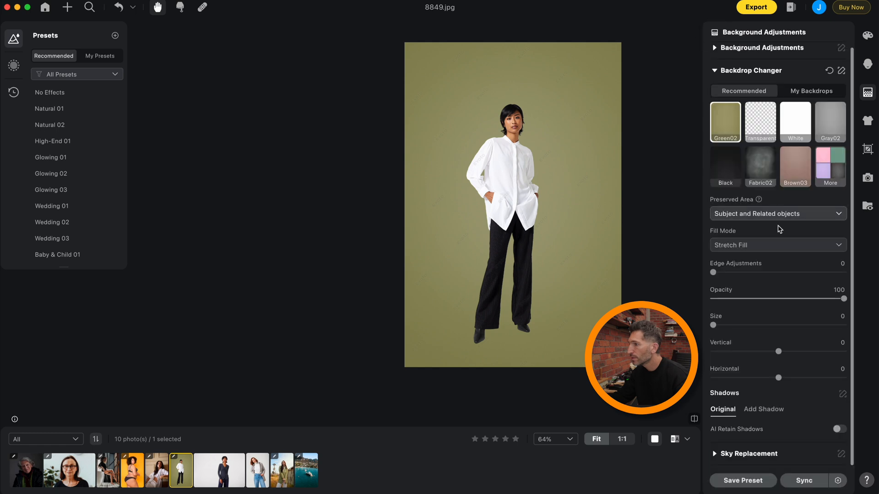
mouse_move(808, 427)
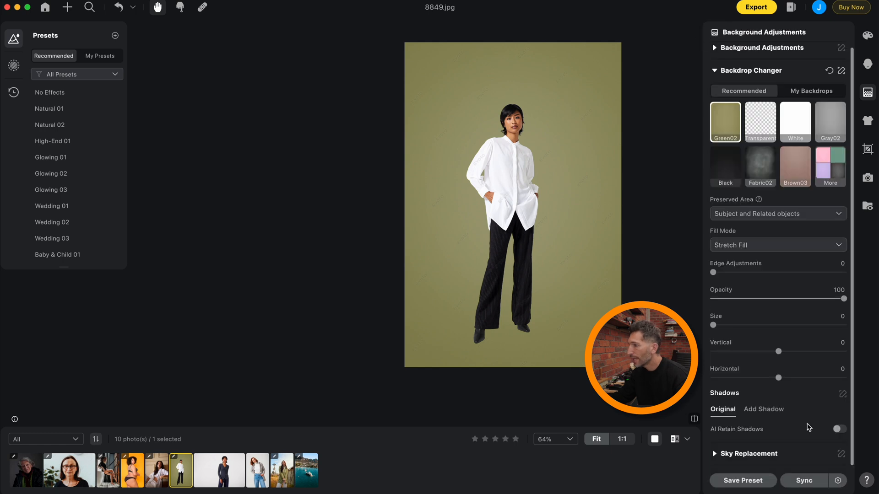
mouse_move(728, 377)
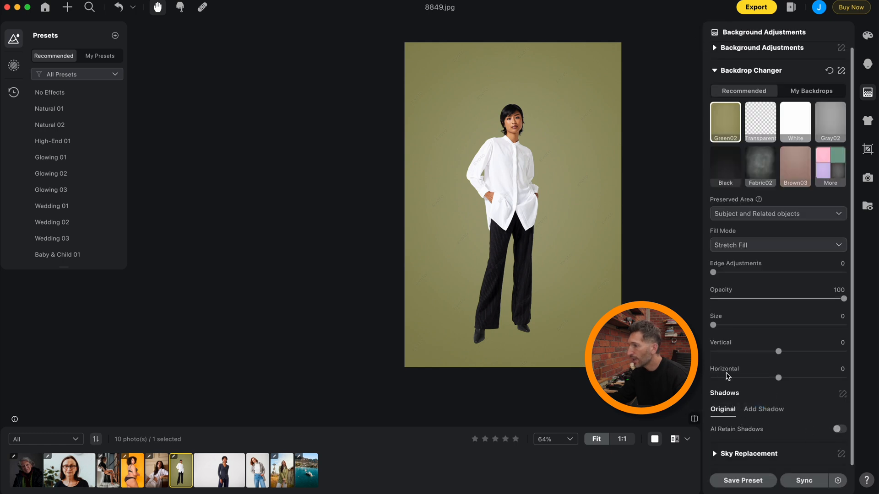
- Retain the original studio shadows at 85 and compare before/after at the model's feet
click(839, 430)
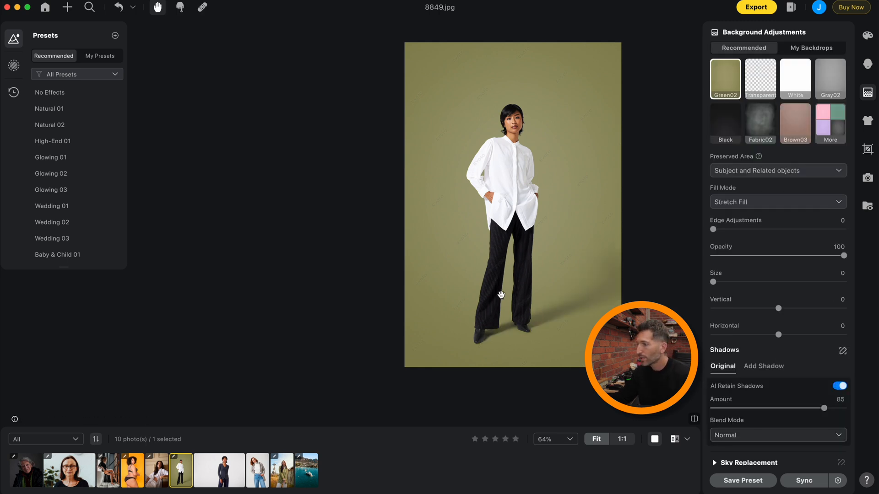
click(795, 79)
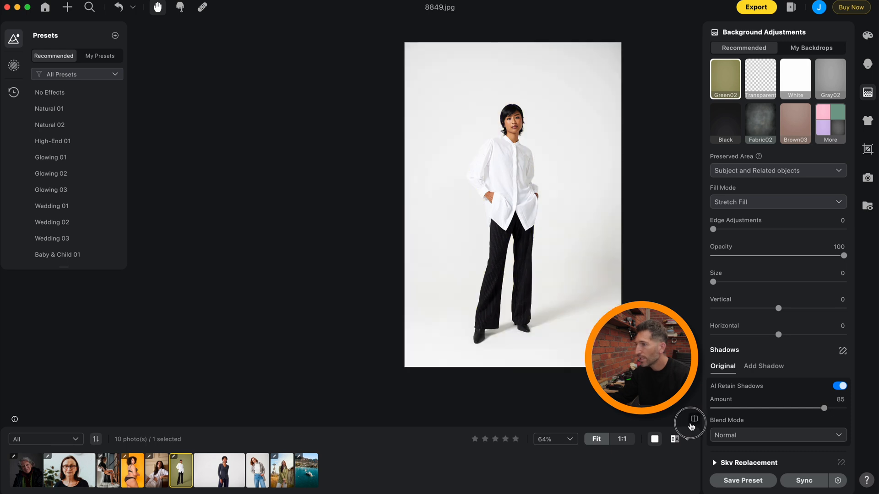
click(725, 78)
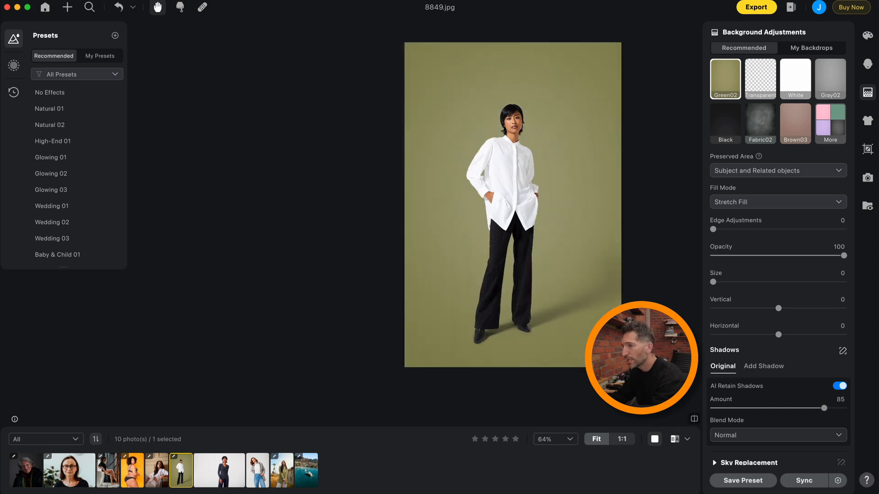
scroll(up, 3)
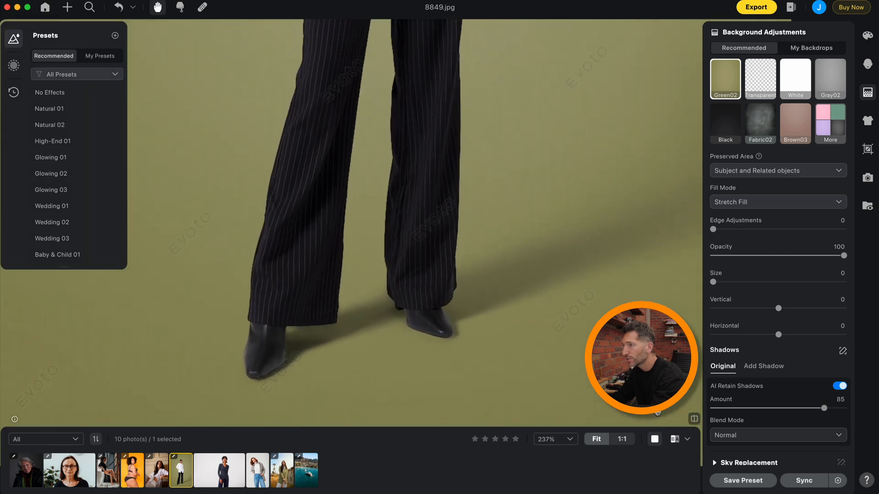
click(795, 78)
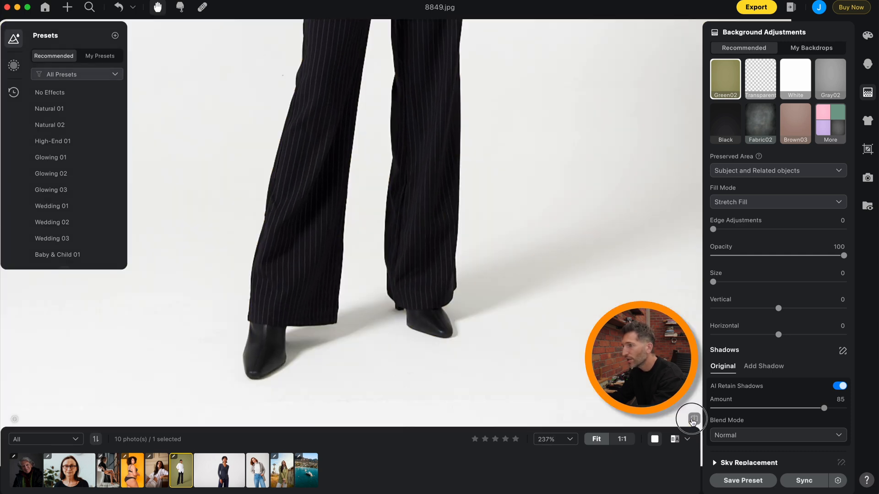
click(724, 79)
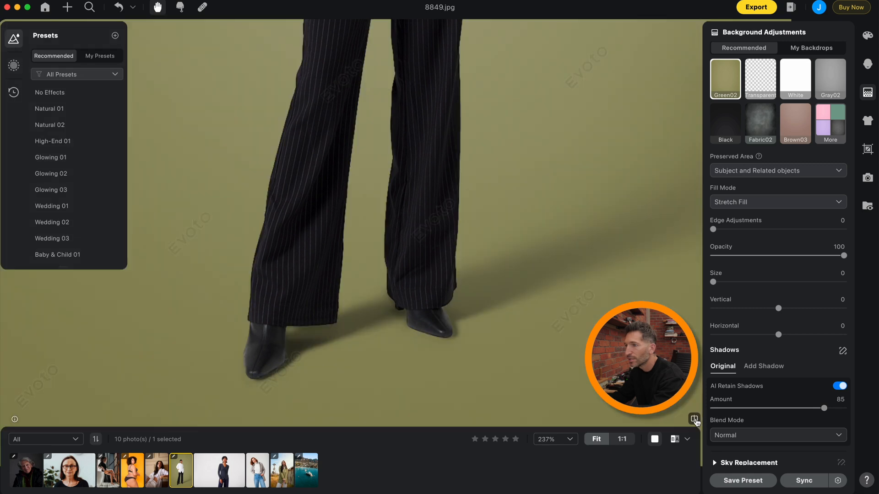
click(596, 439)
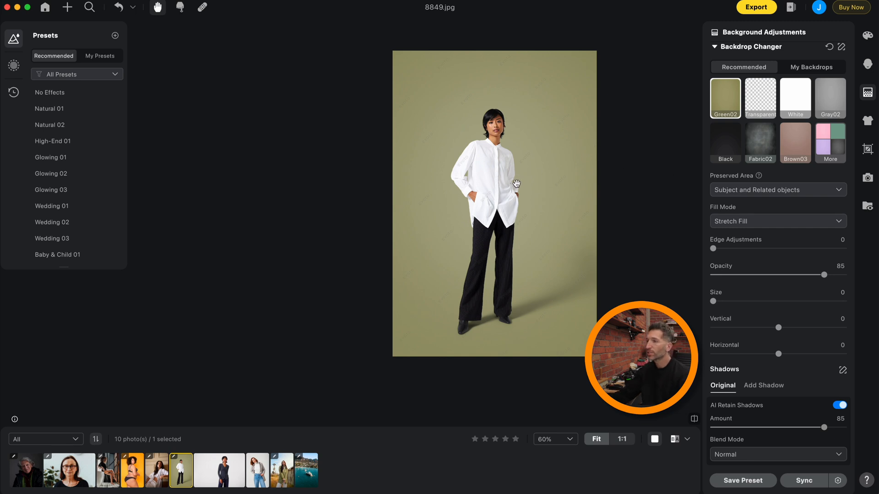
mouse_move(473, 312)
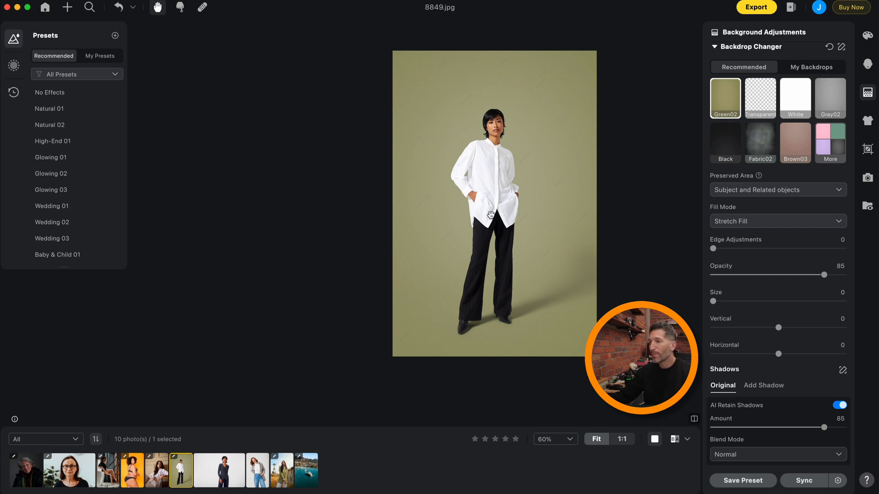
mouse_move(577, 302)
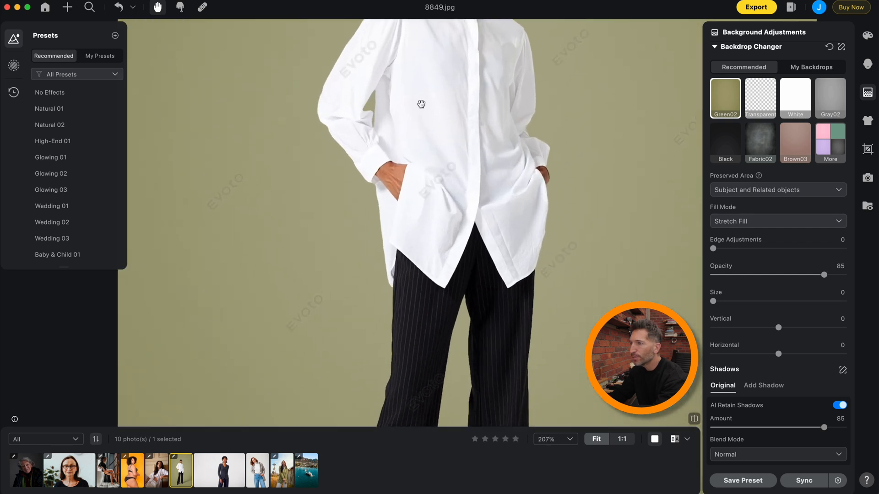
scroll(down, 3)
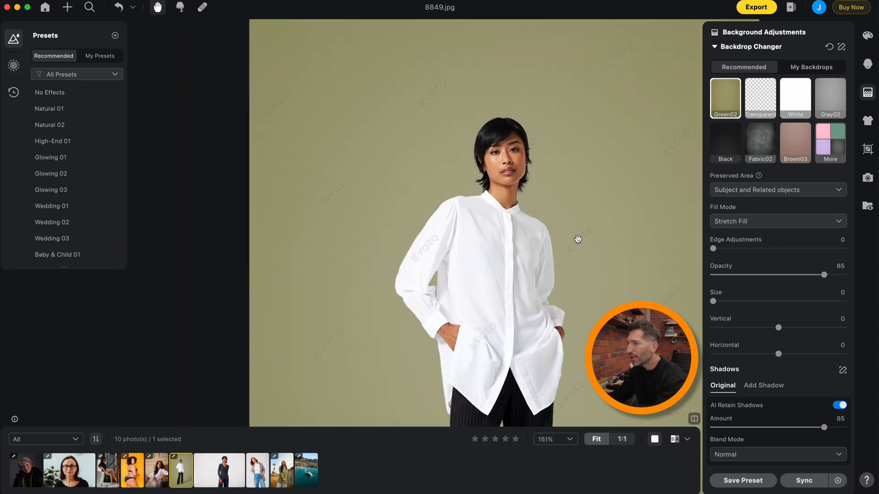
click(596, 439)
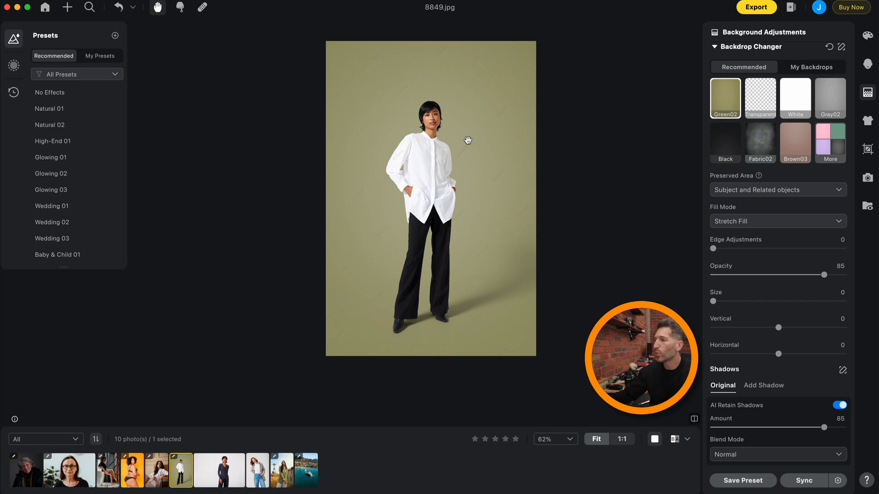
mouse_move(708, 428)
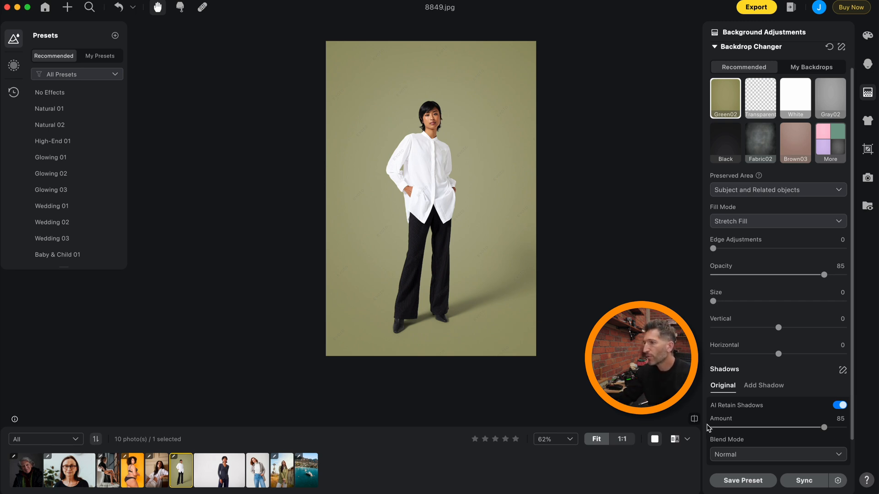
click(794, 95)
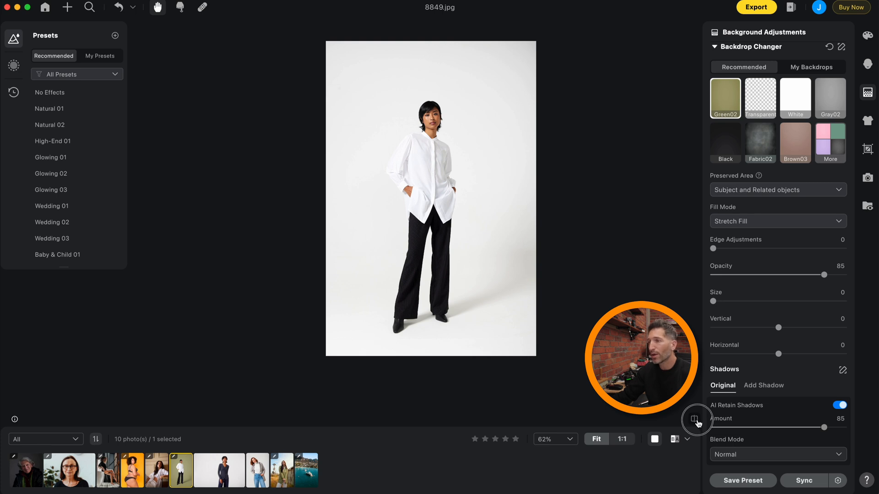
click(724, 99)
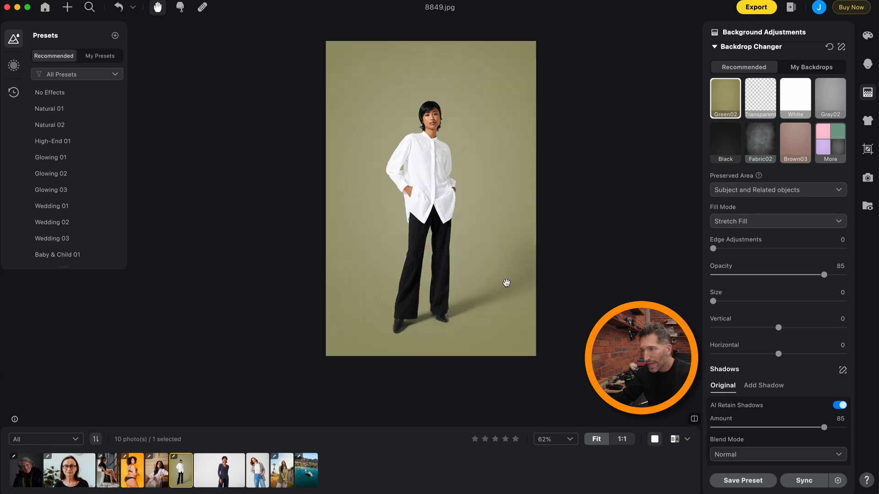
mouse_move(401, 120)
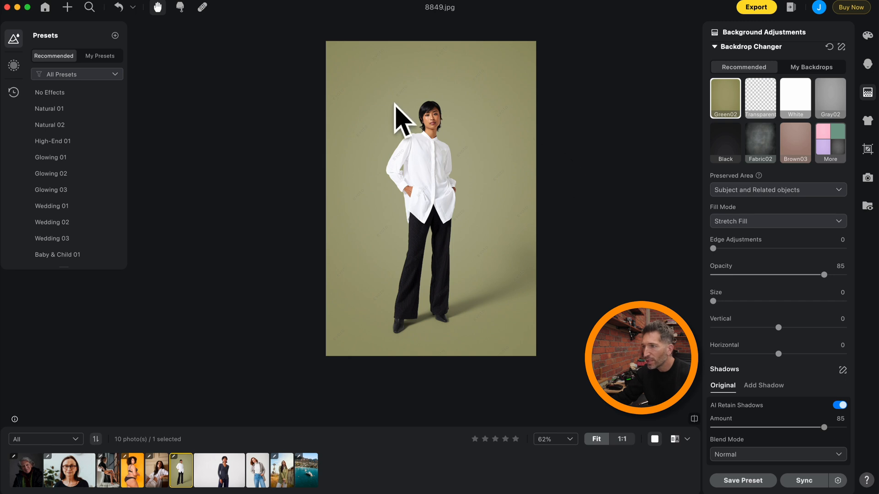
mouse_move(414, 175)
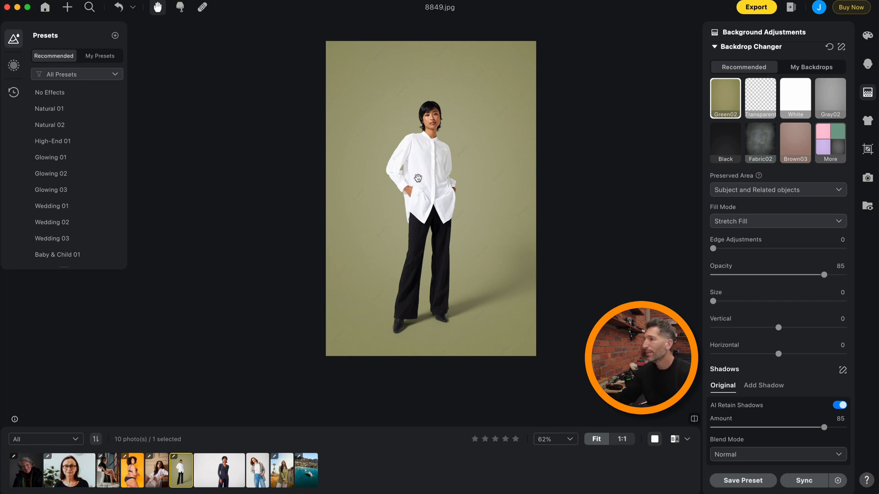
mouse_move(404, 56)
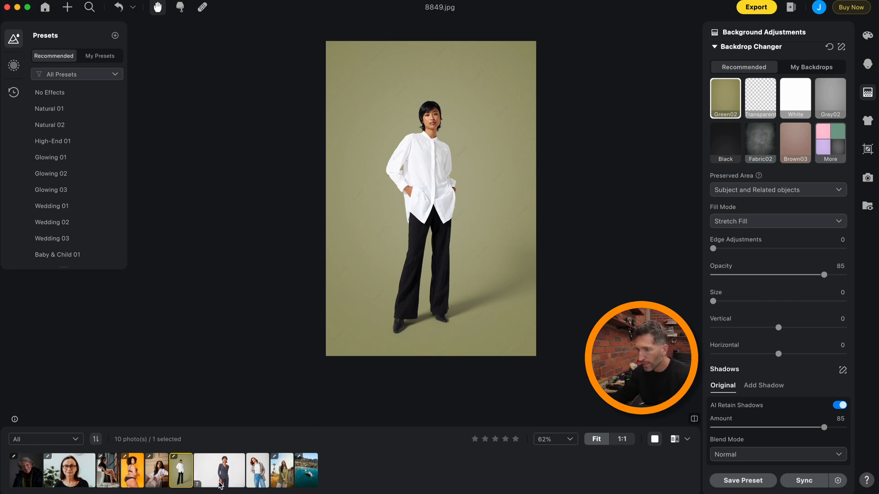
click(257, 470)
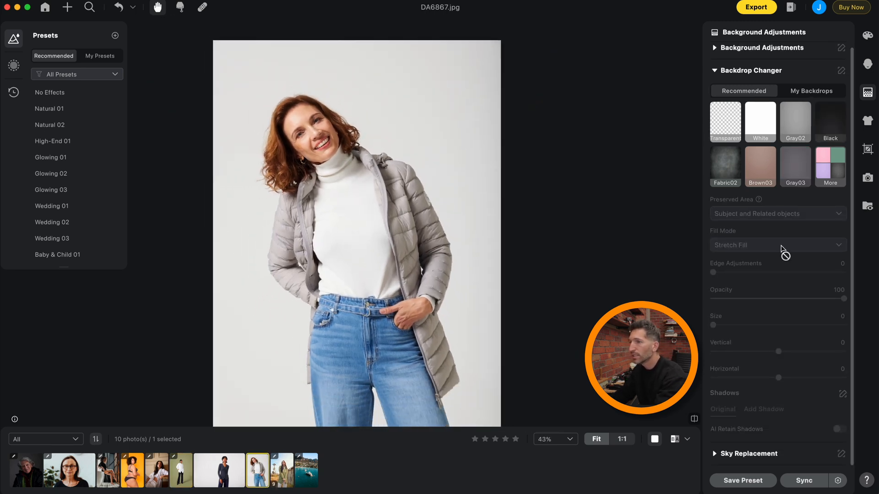
- Select DA6867, swap its grey backdrop for White, and show the Add Shadow options
scroll(down, 3)
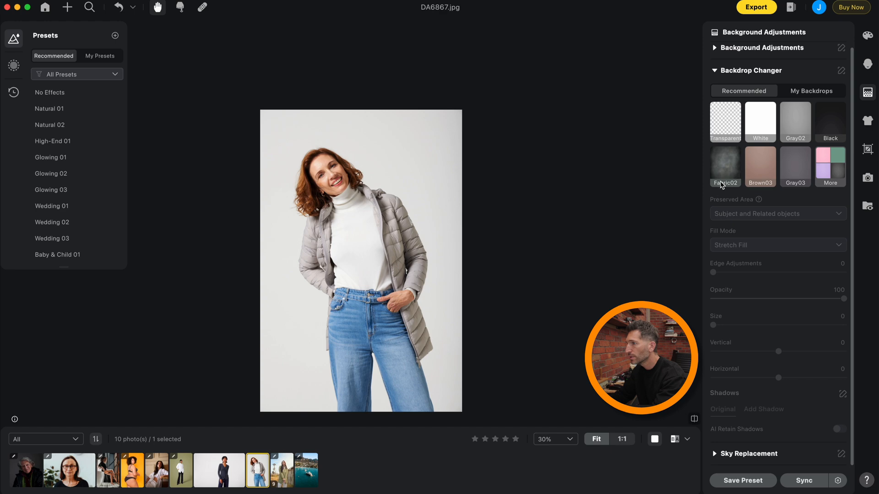
click(760, 118)
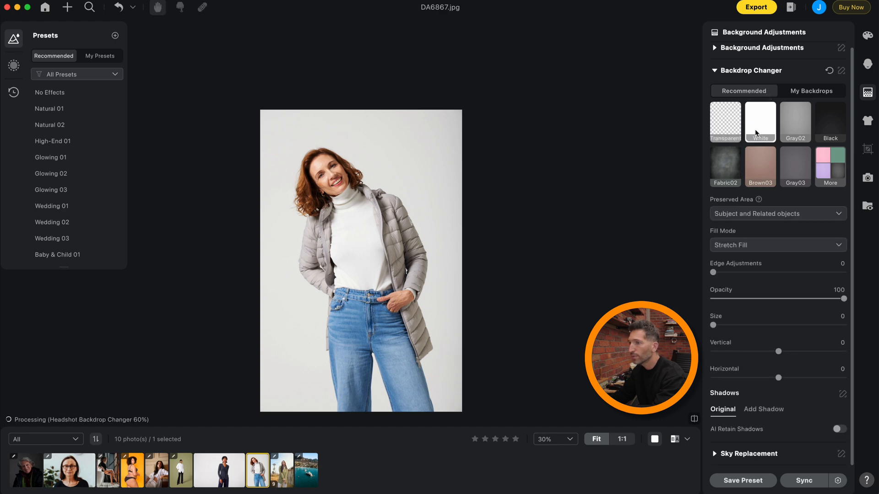
click(760, 118)
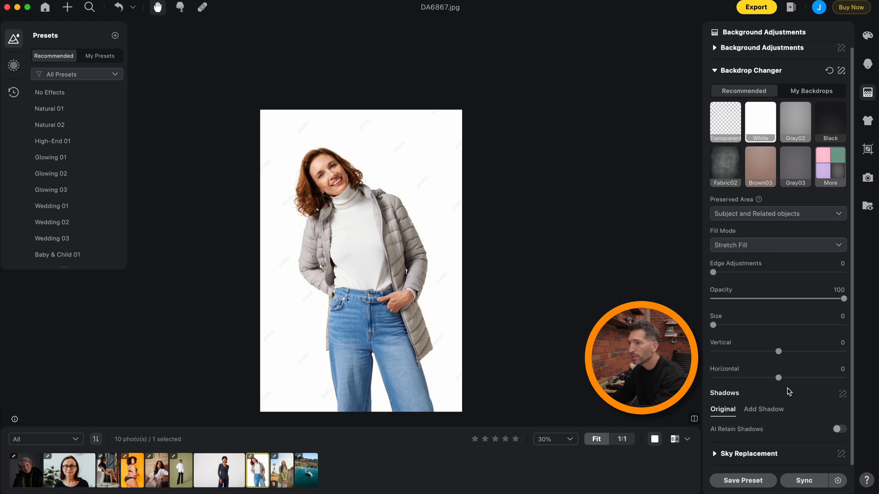
click(694, 420)
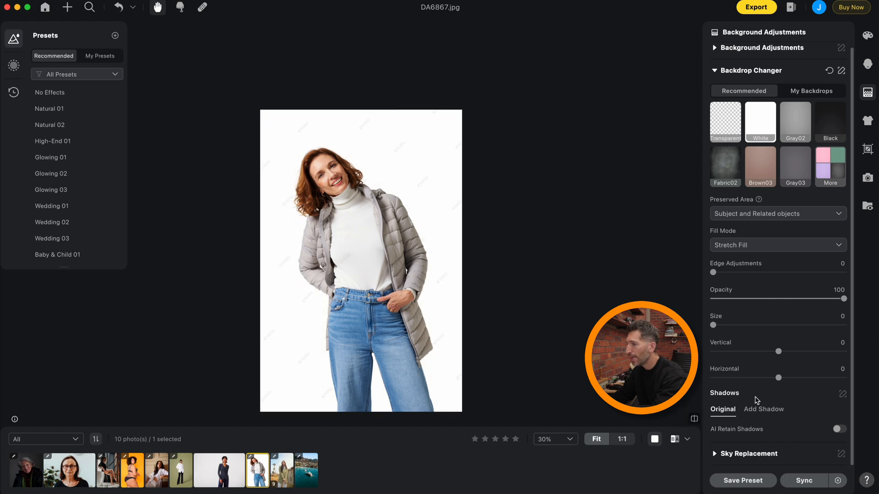
click(763, 410)
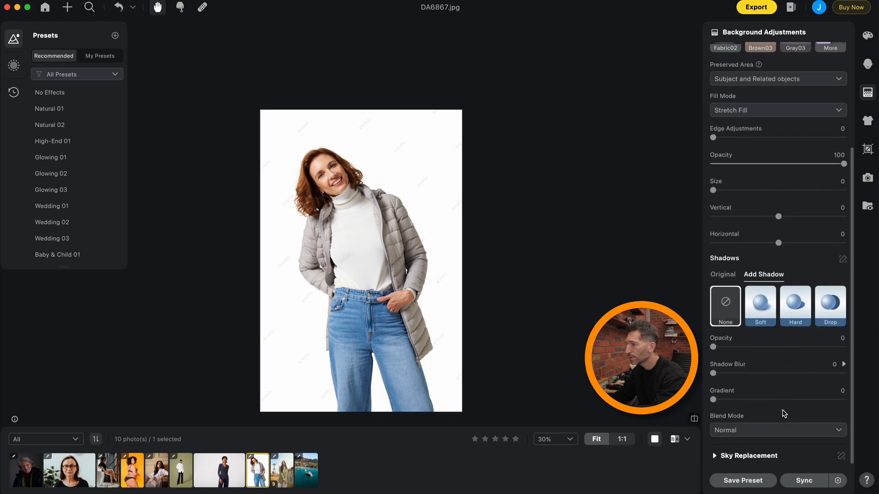
- Add a drop shadow behind the red-haired woman: opacity 40, blur 69, blur range 26, gradient 10
click(829, 304)
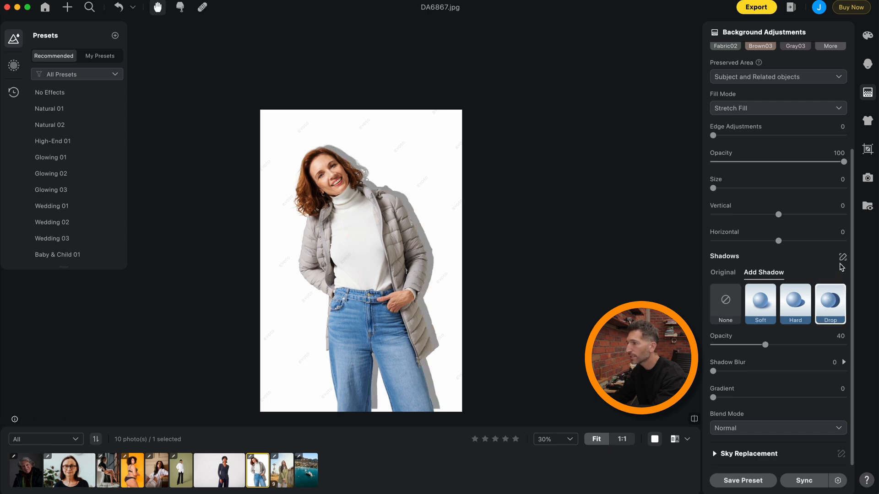
click(842, 266)
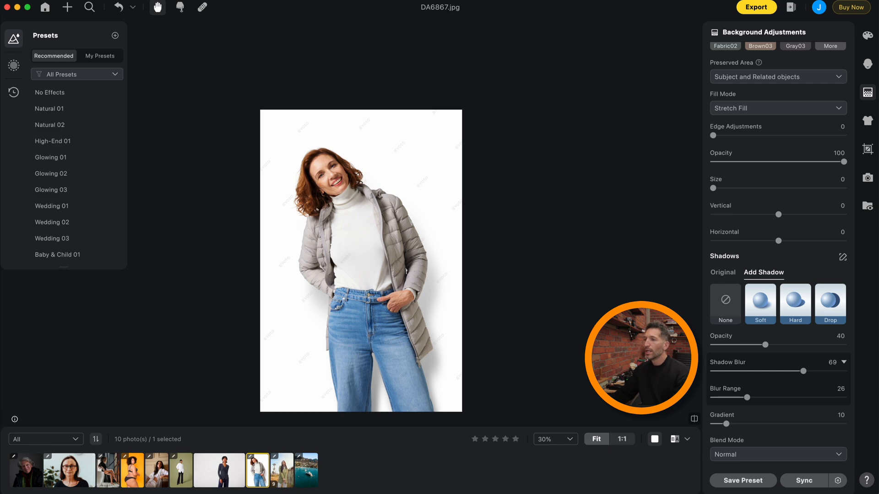
mouse_move(581, 281)
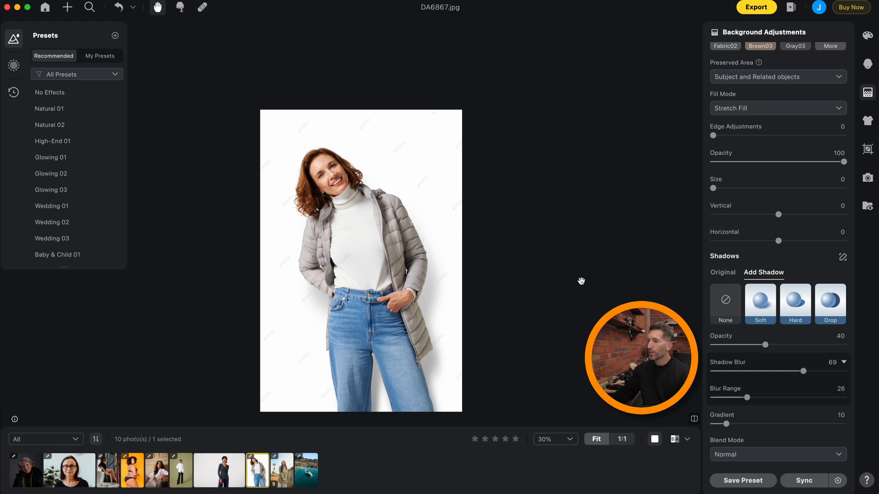